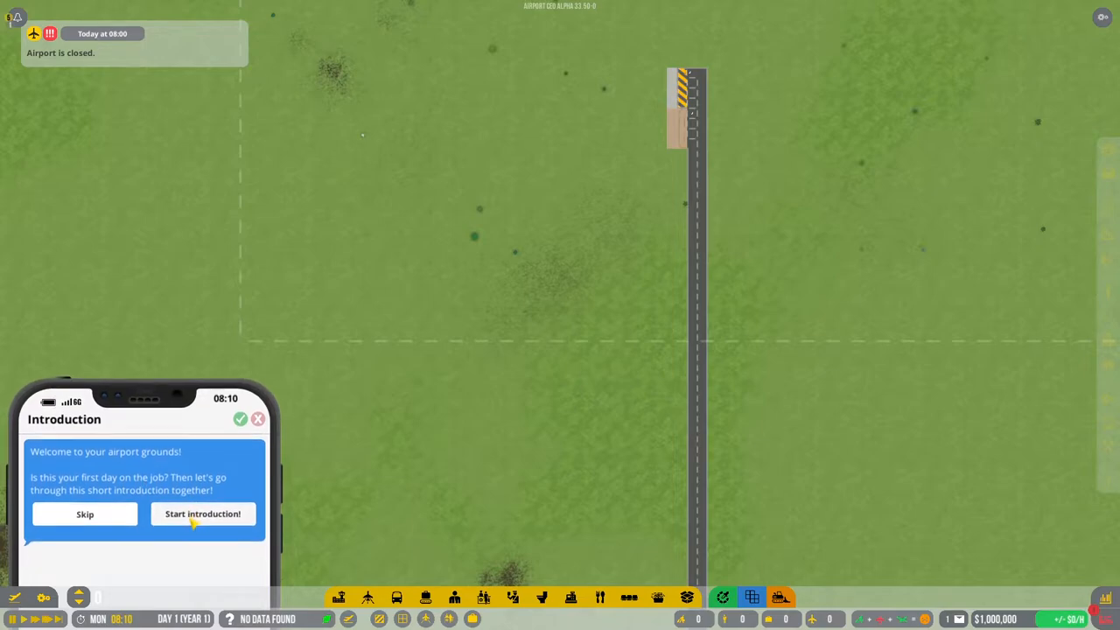
Step: Start the introduction and step through the Build, Management, E-mail and Economy panels to unlock Tutorial 1 - Small Airfield
{"action": "left_click", "coordinate": [203, 515]}
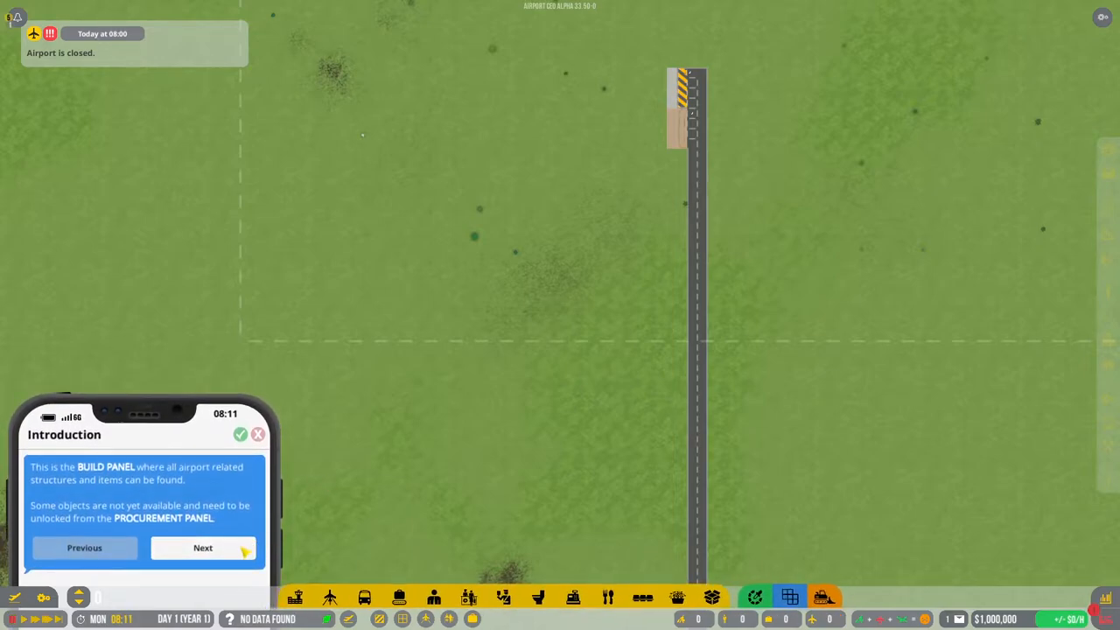
{"action": "left_click", "coordinate": [203, 547]}
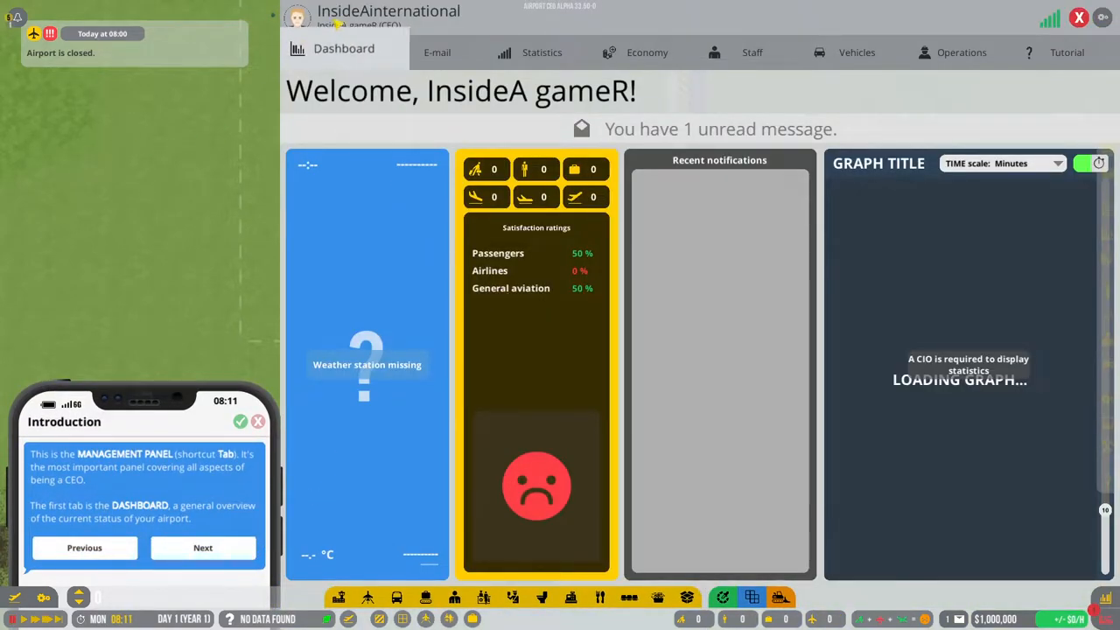
{"action": "left_click", "coordinate": [437, 53]}
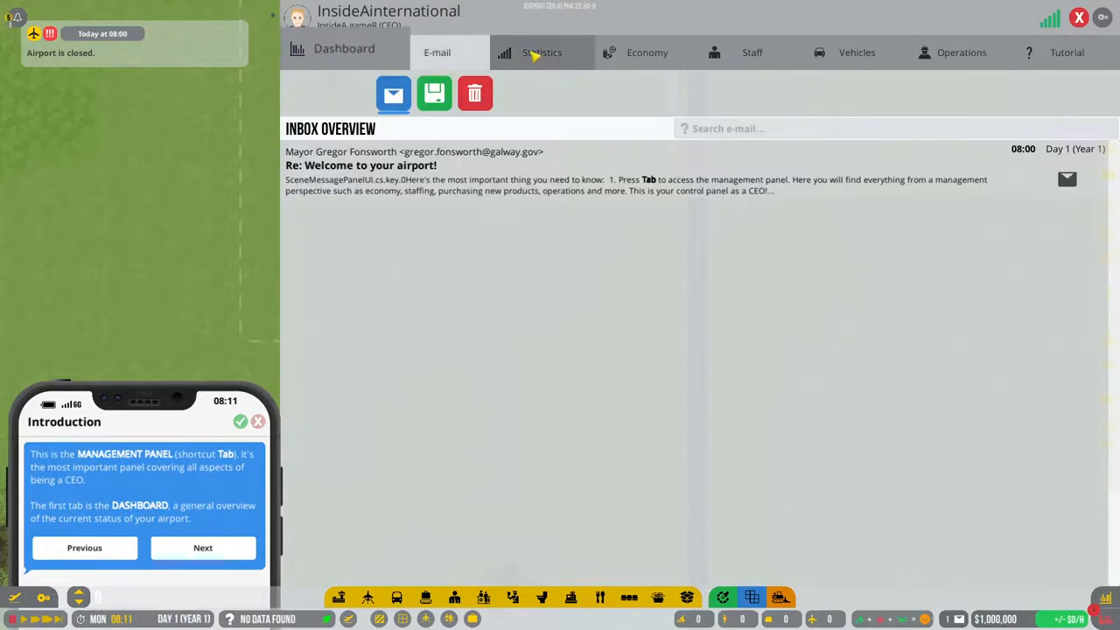
{"action": "left_click", "coordinate": [959, 52]}
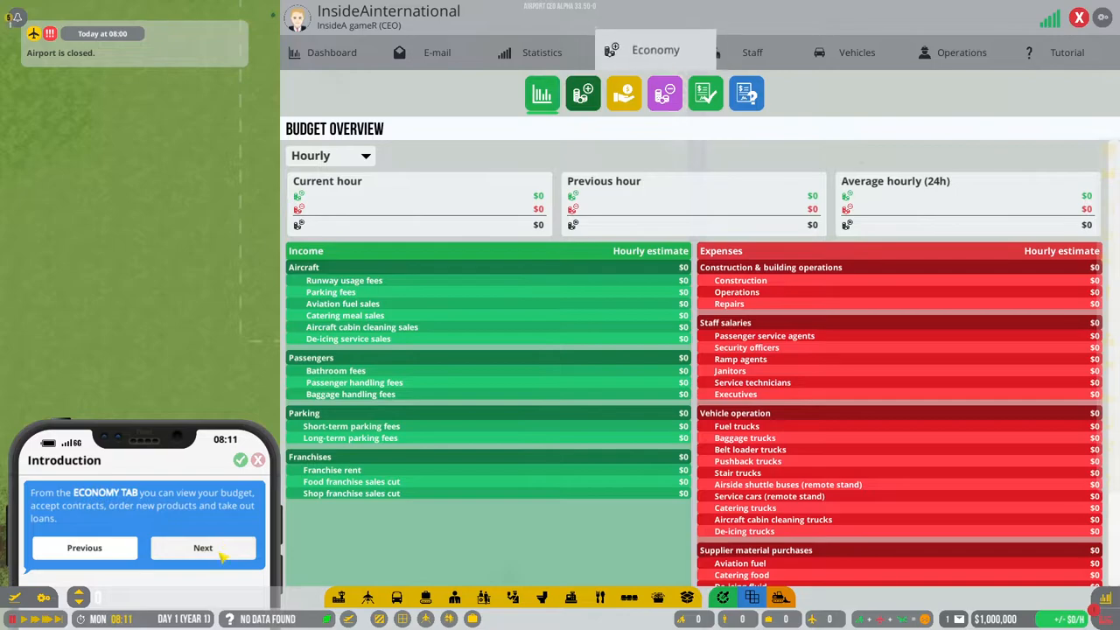
{"action": "left_click", "coordinate": [203, 547]}
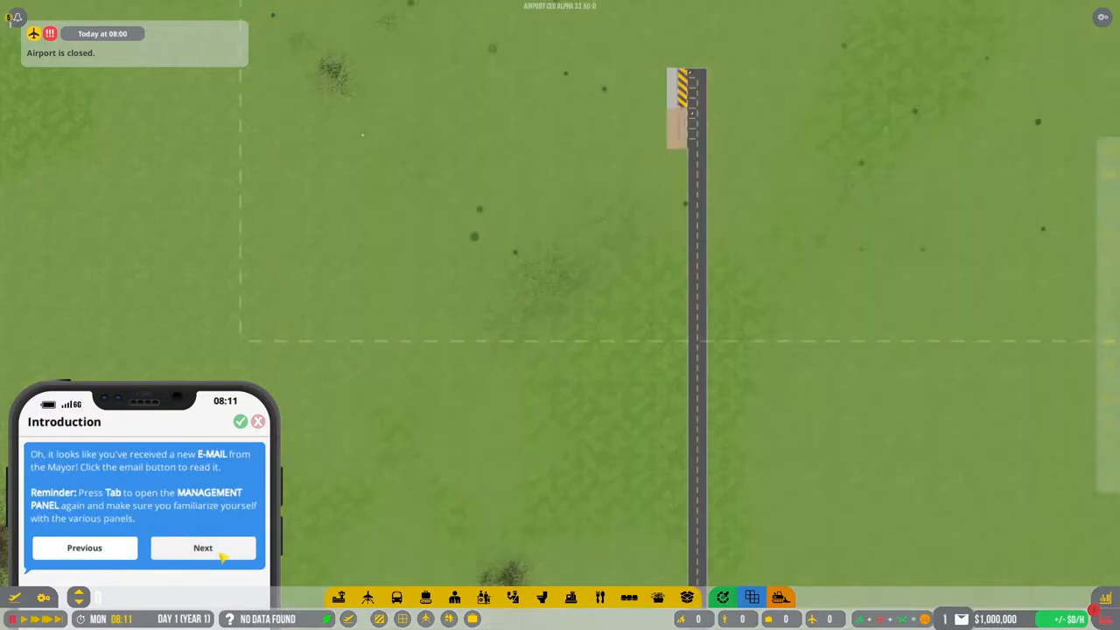
{"action": "left_click", "coordinate": [203, 548]}
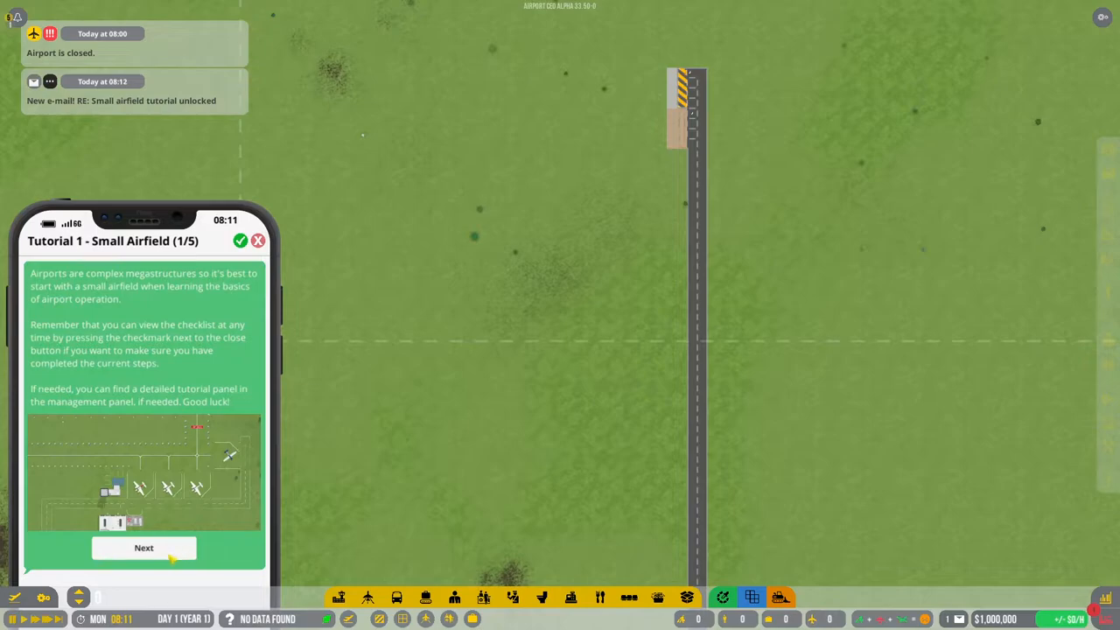
Step: Sign the HWY construction company contract from the Economy contracts list
{"action": "left_click", "coordinate": [144, 548]}
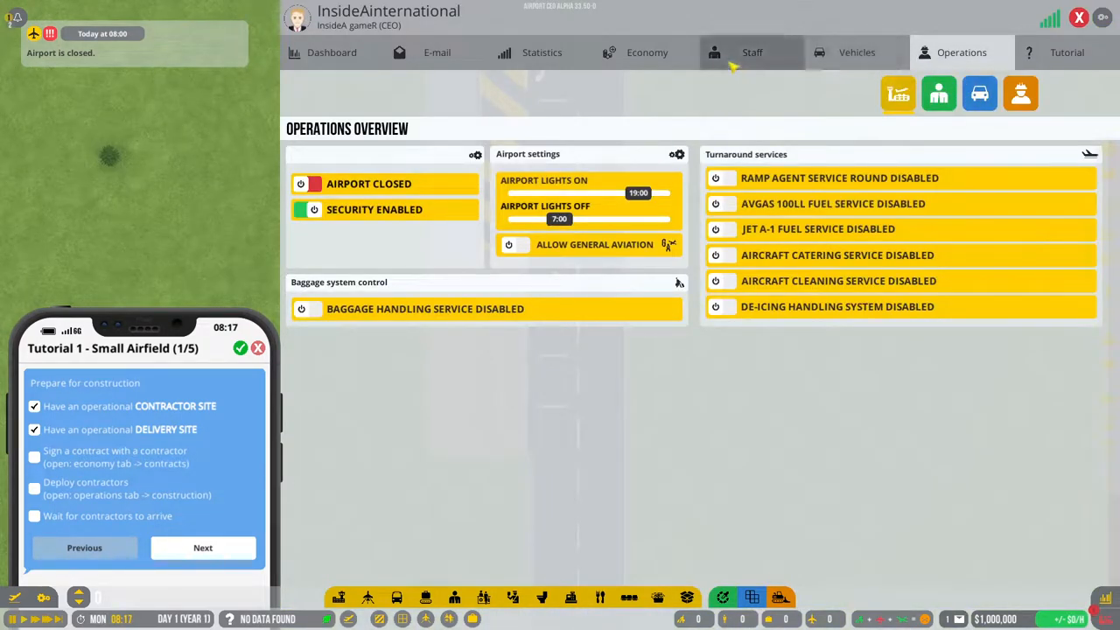
{"action": "left_click", "coordinate": [648, 52]}
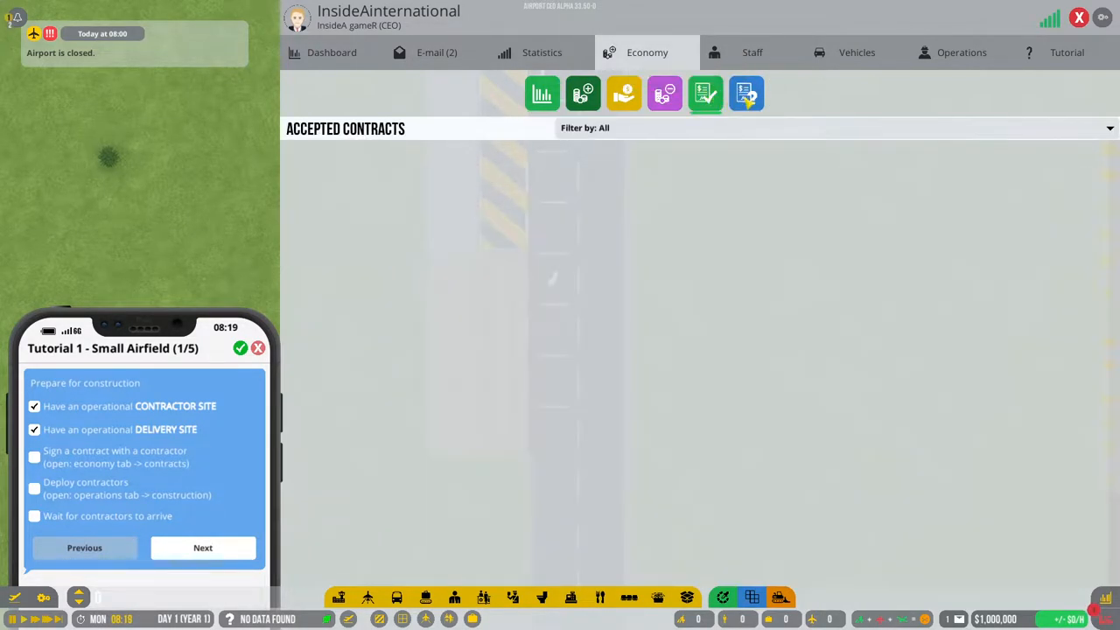
{"action": "left_click", "coordinate": [340, 193]}
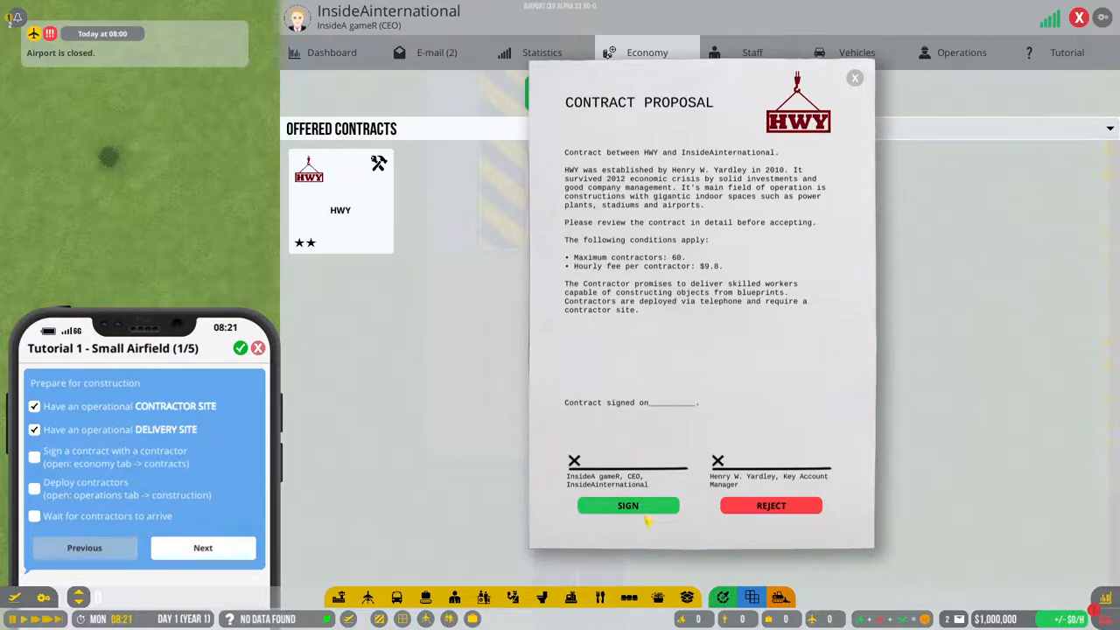
{"action": "left_click", "coordinate": [626, 506]}
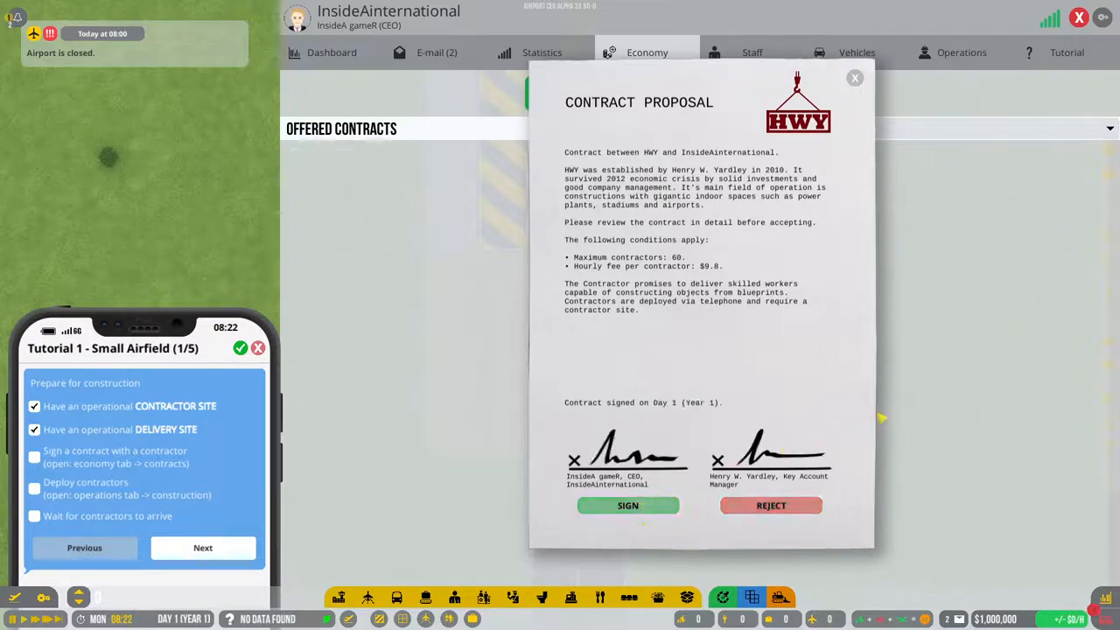
{"action": "left_click", "coordinate": [627, 504]}
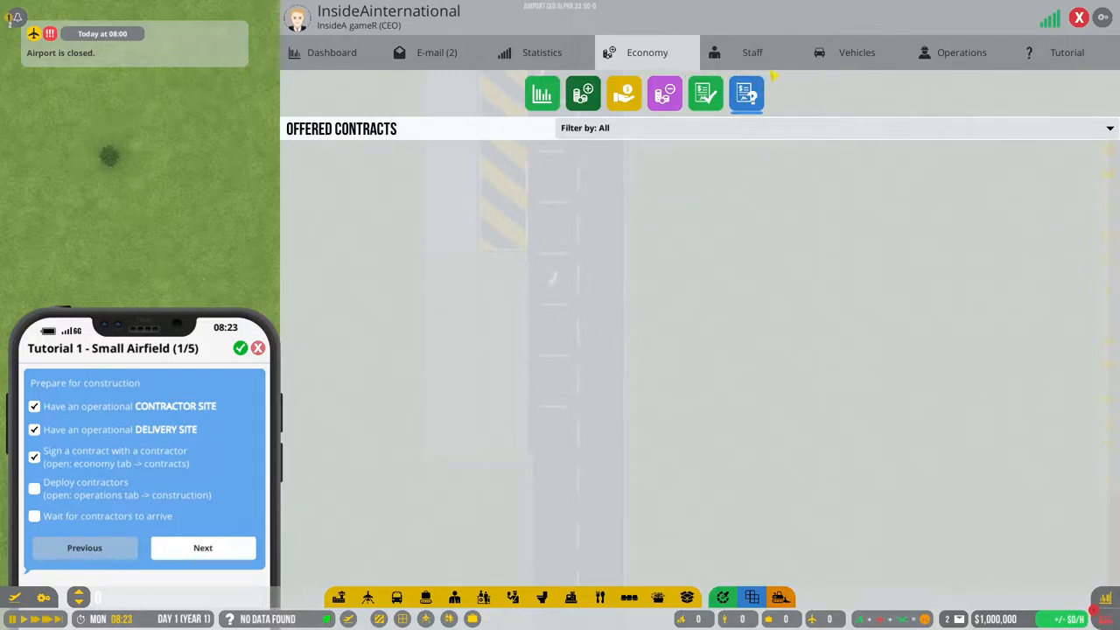
Step: Deploy the HWY contractors to the airfield from the Operations overview
{"action": "left_click", "coordinate": [961, 52]}
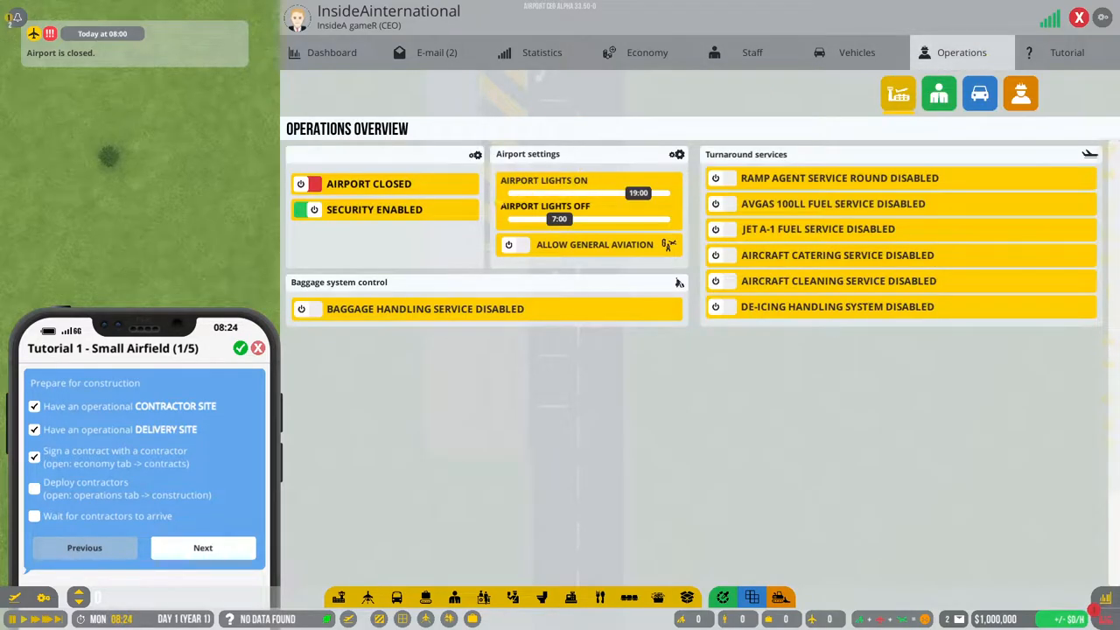
{"action": "left_click", "coordinate": [1020, 94]}
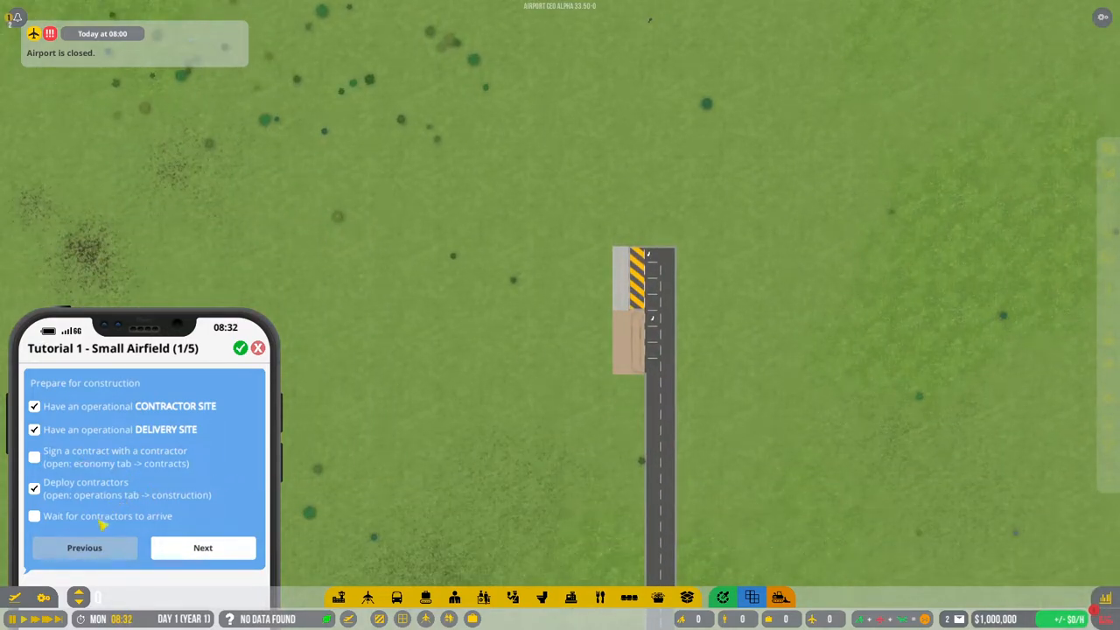
Step: Advance to airside construction and place a Small runway variation on the grass
{"action": "left_click", "coordinate": [203, 548]}
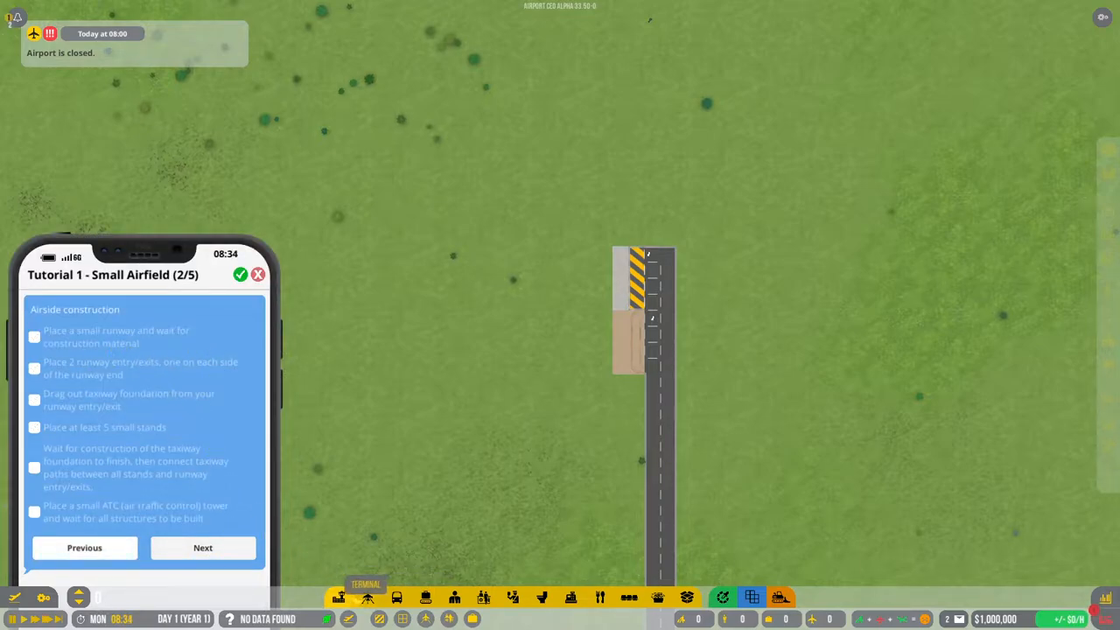
{"action": "left_click", "coordinate": [368, 595]}
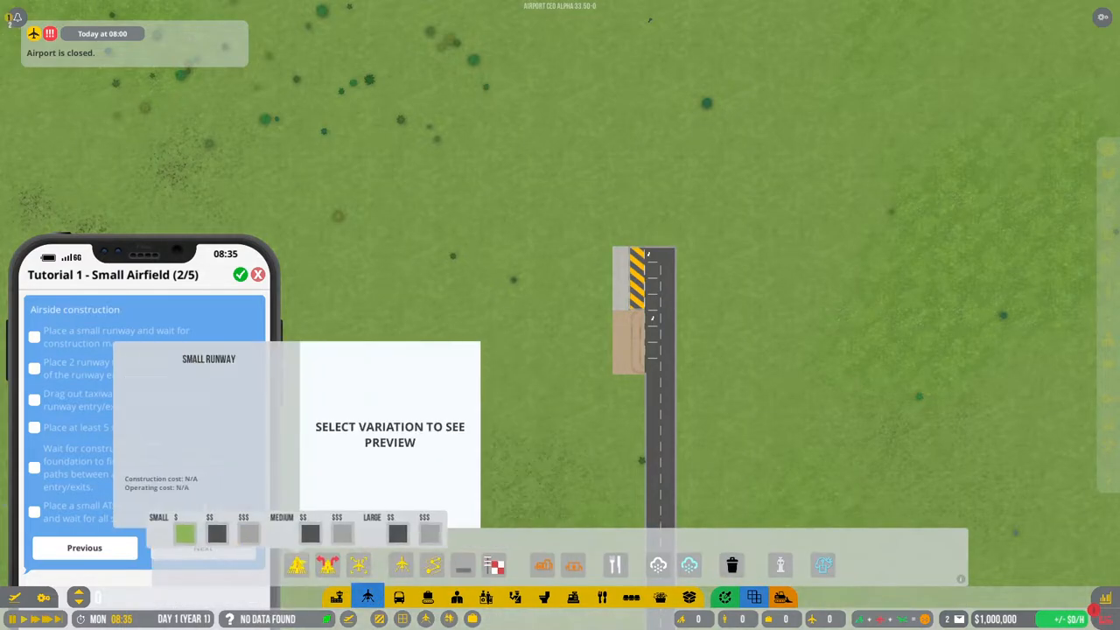
{"action": "left_click", "coordinate": [182, 531]}
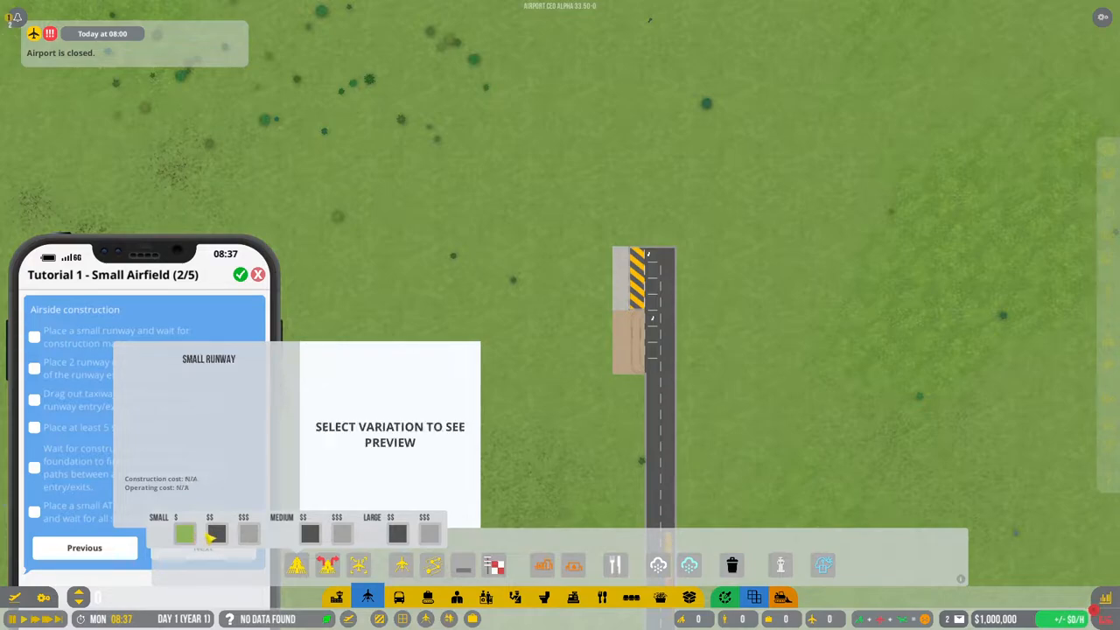
{"action": "left_click", "coordinate": [213, 534]}
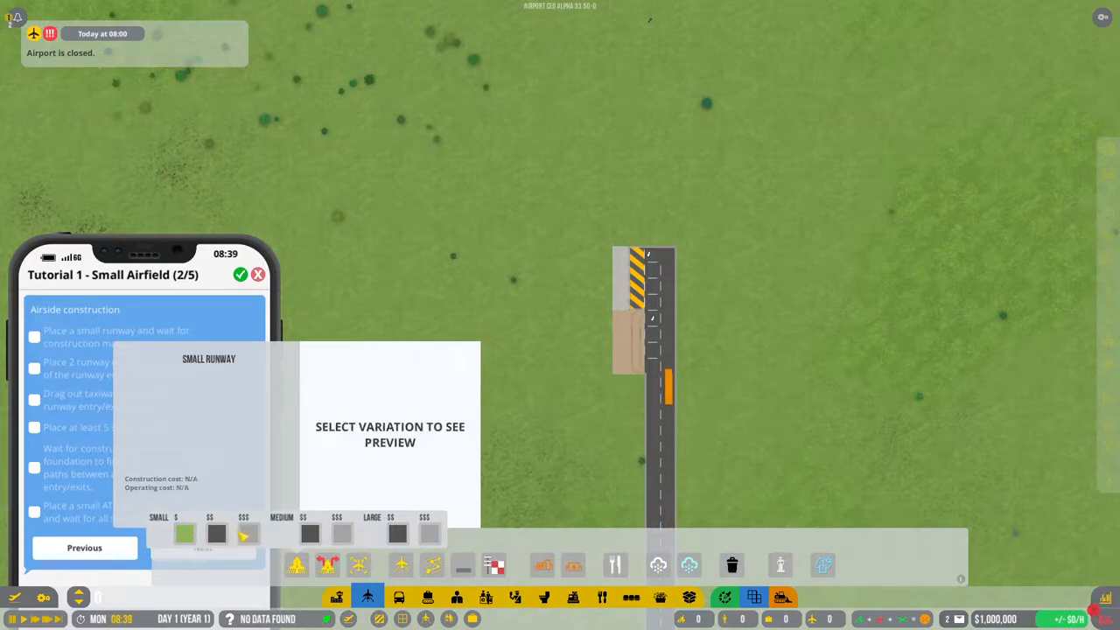
{"action": "left_click", "coordinate": [184, 536]}
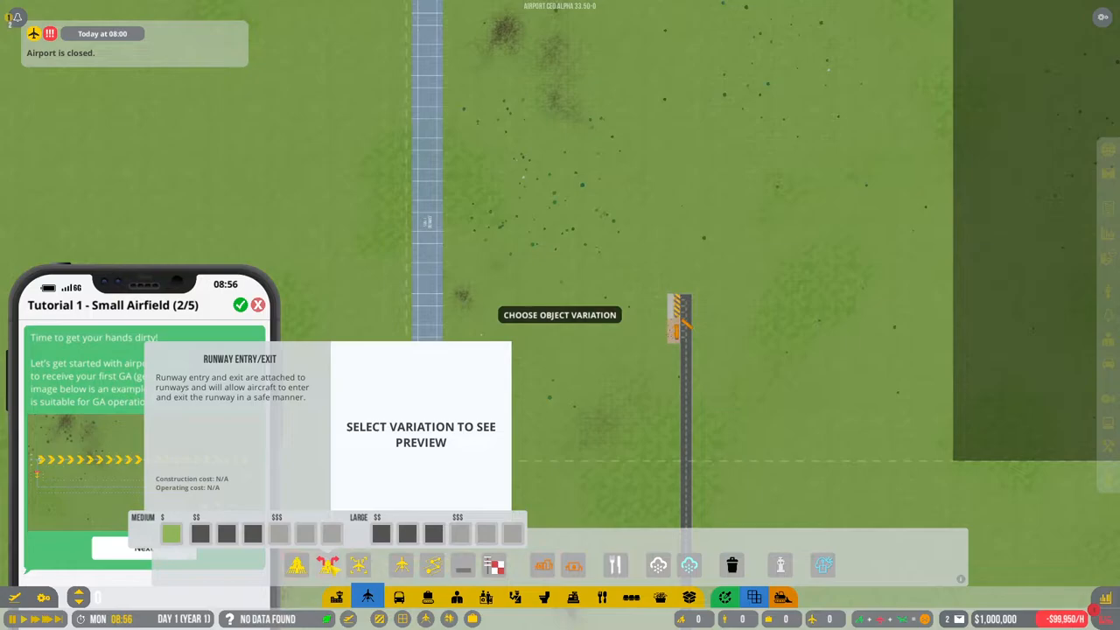
Step: Select a Runway Entry/Exit and place one at each end of the runway
{"action": "left_click", "coordinate": [250, 537]}
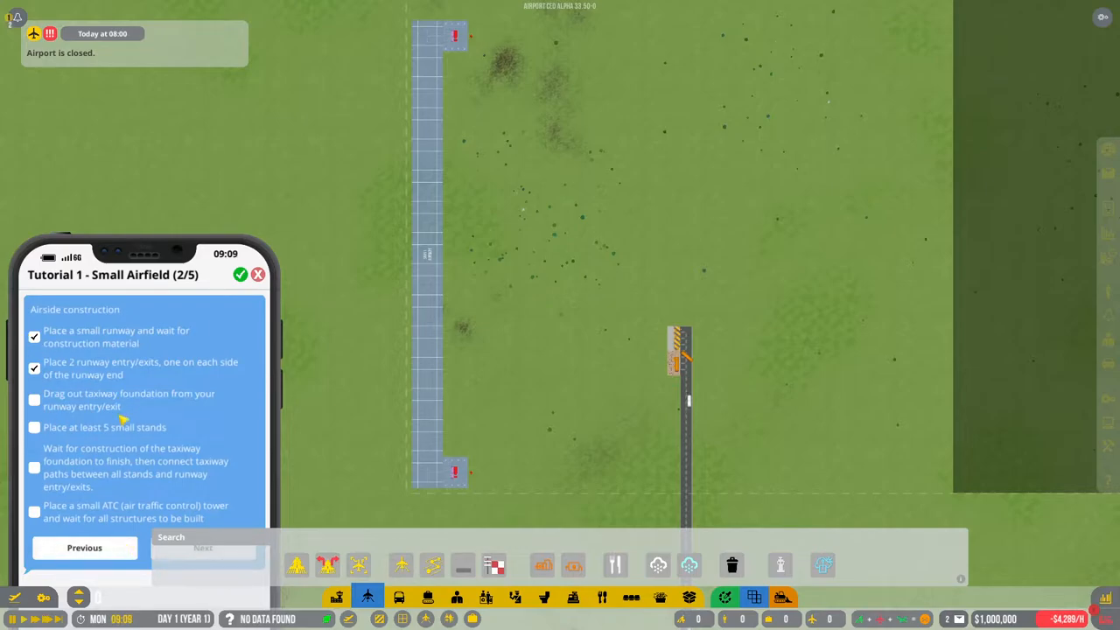
{"action": "mouse_move", "coordinate": [438, 567]}
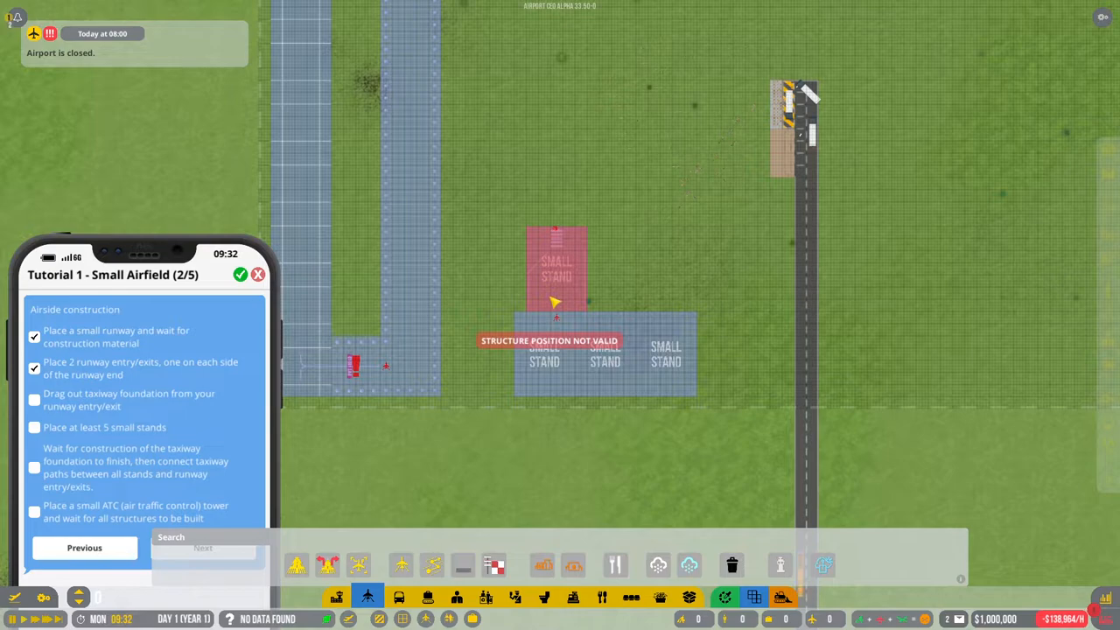
{"action": "mouse_move", "coordinate": [736, 567]}
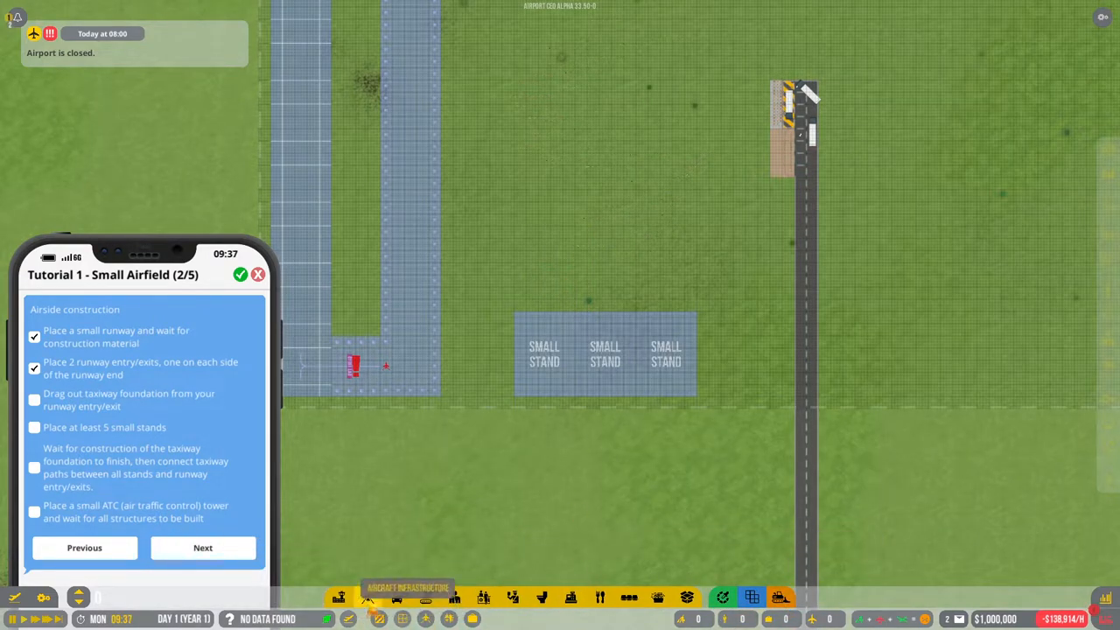
Step: Bring up the Airport Infrastructure pieces to lay taxiway foundation and six small stands
{"action": "left_click", "coordinate": [370, 598]}
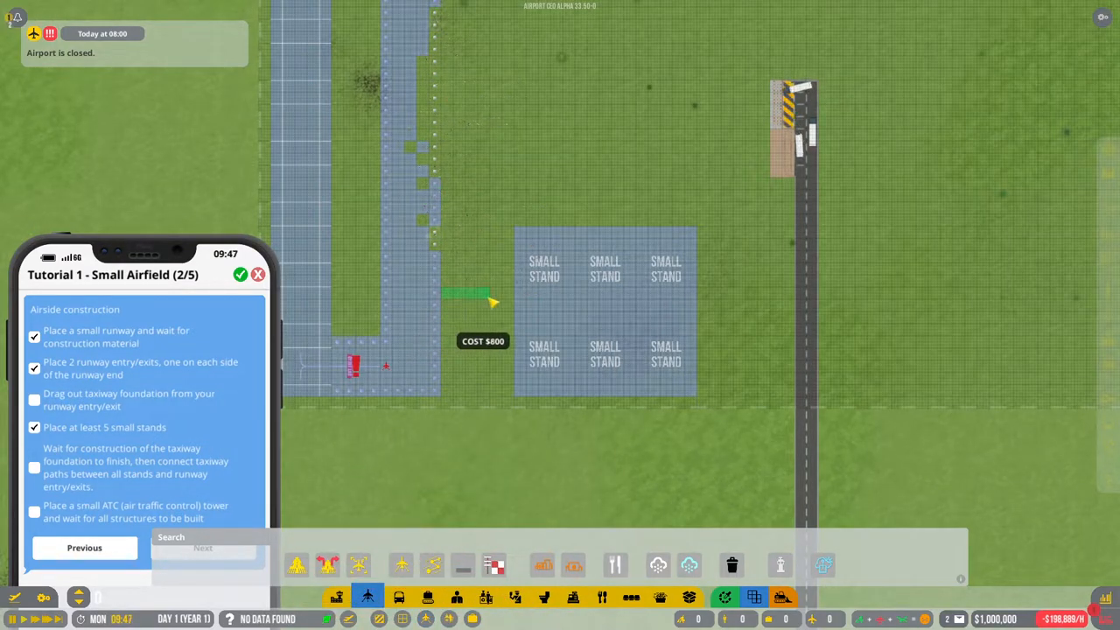
Step: Lay taxiway foundation linking the small stands to the runway taxiway
{"action": "left_click_drag", "start_coordinate": [464, 294], "coordinate": [508, 336]}
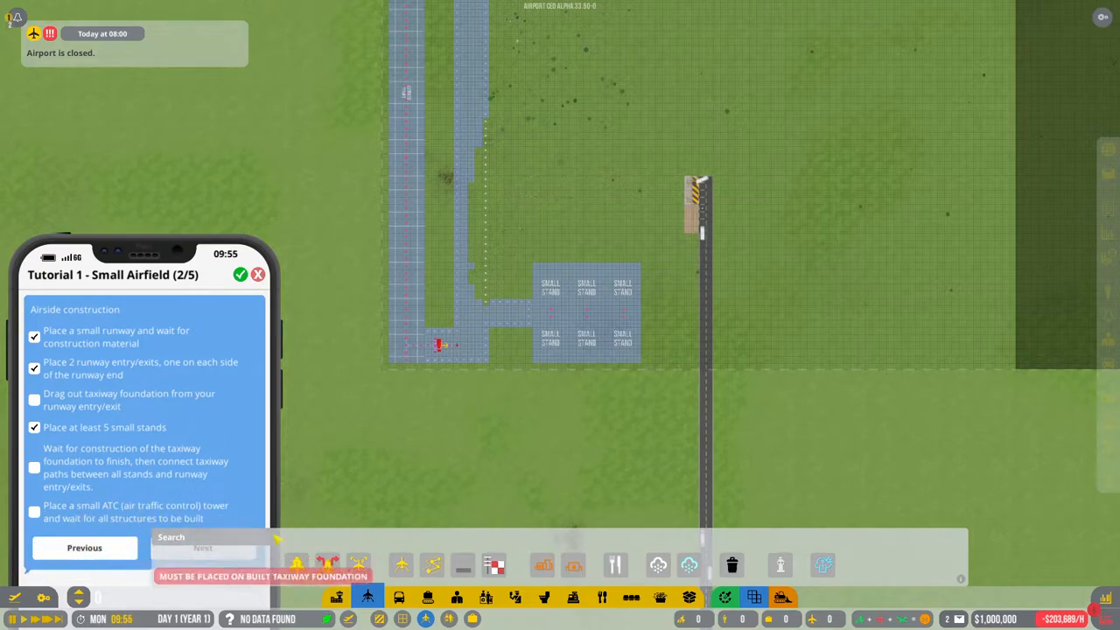
{"action": "left_click", "coordinate": [491, 563]}
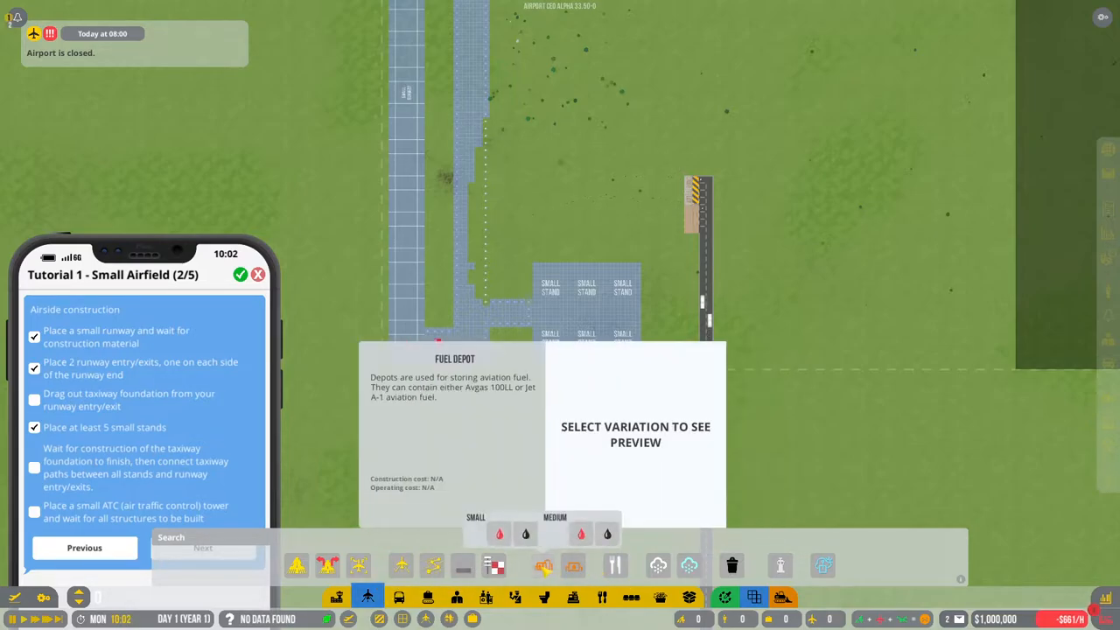
{"action": "left_click", "coordinate": [466, 567]}
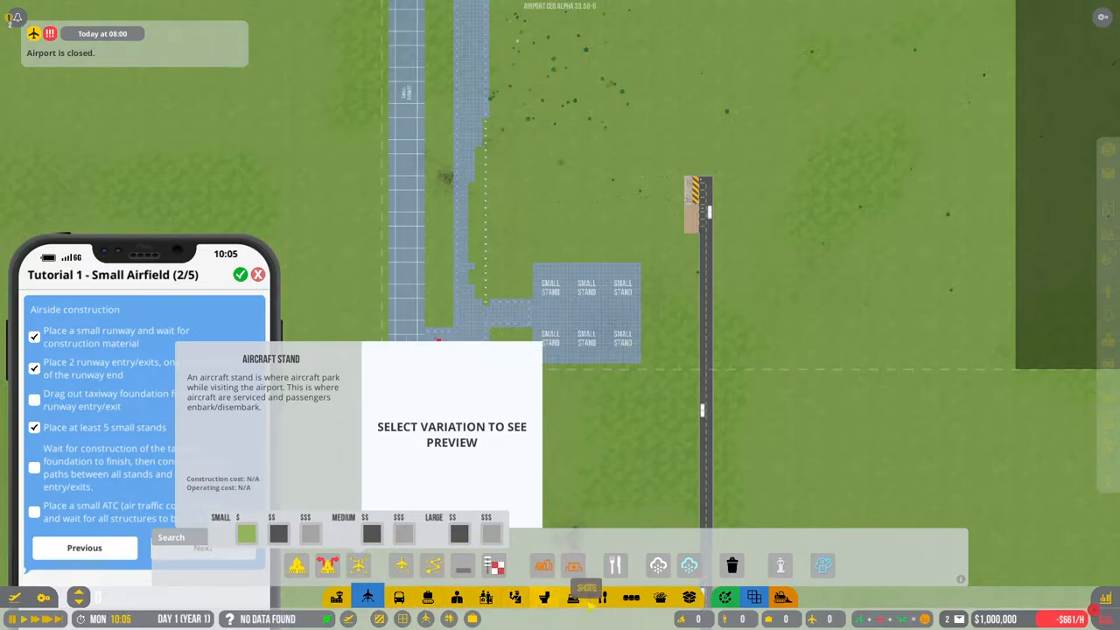
{"action": "mouse_move", "coordinate": [684, 563]}
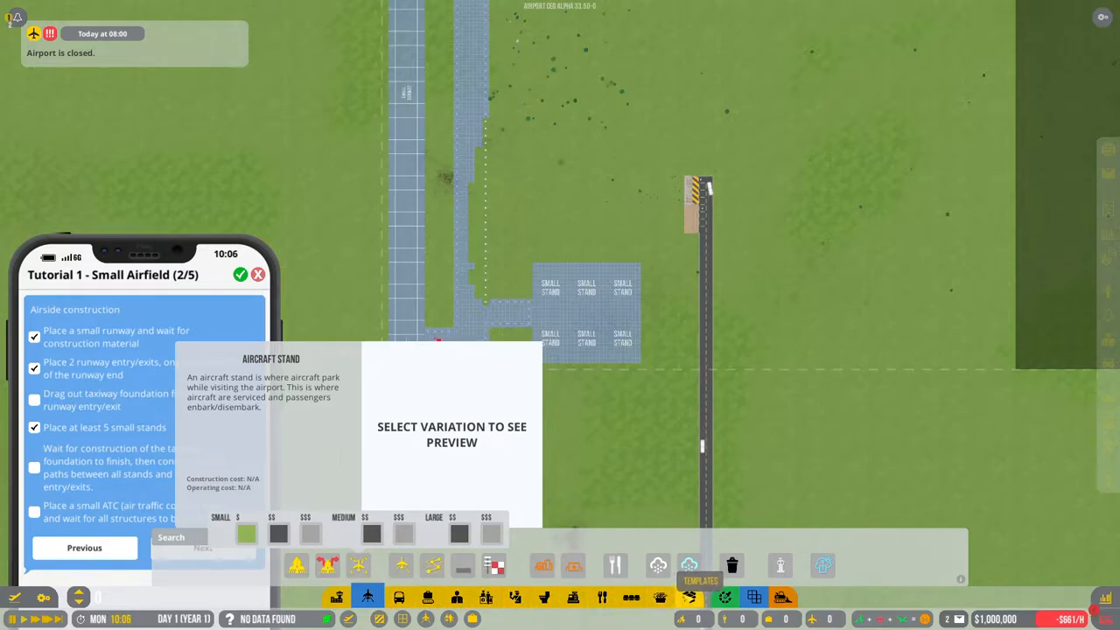
{"action": "mouse_move", "coordinate": [688, 564]}
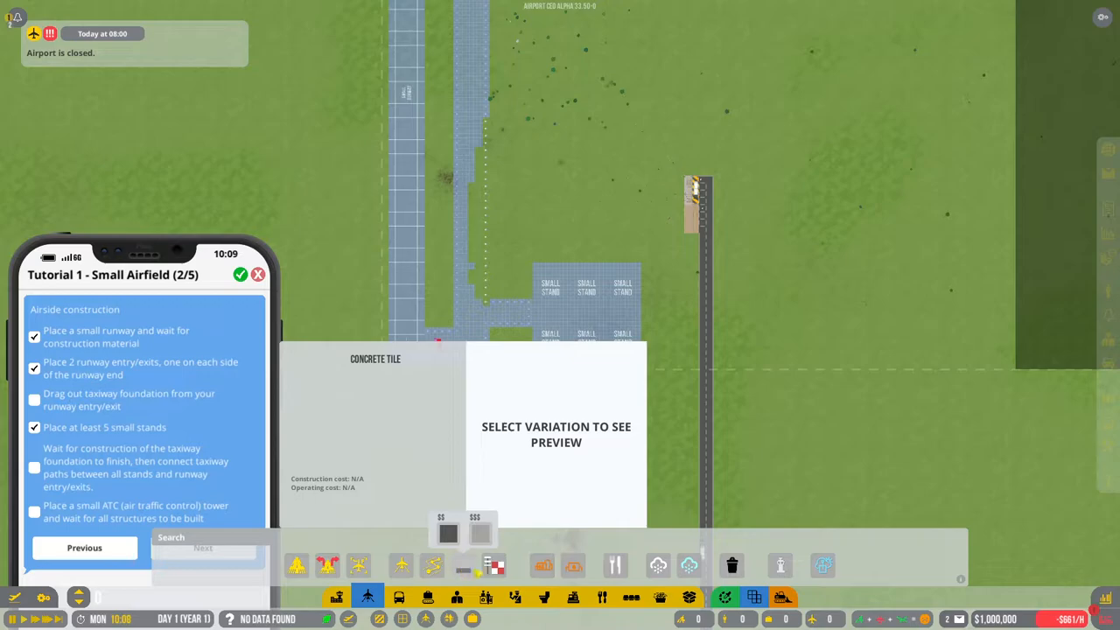
{"action": "left_click", "coordinate": [492, 563]}
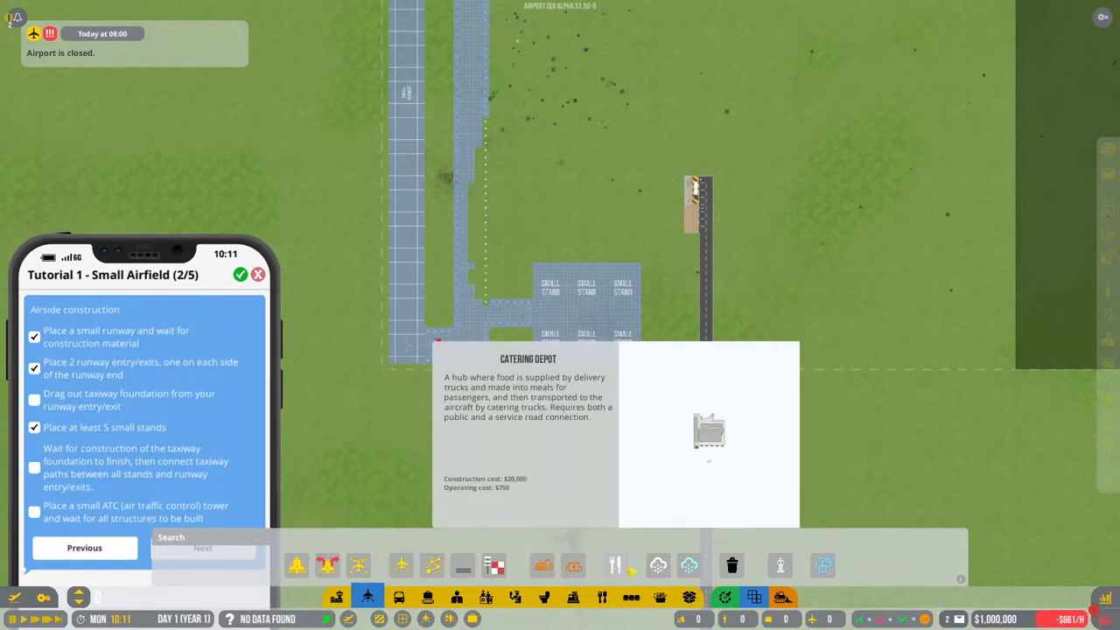
Step: Choose the small ATC tower from the build bar and place it on the airfield
{"action": "left_click", "coordinate": [779, 567]}
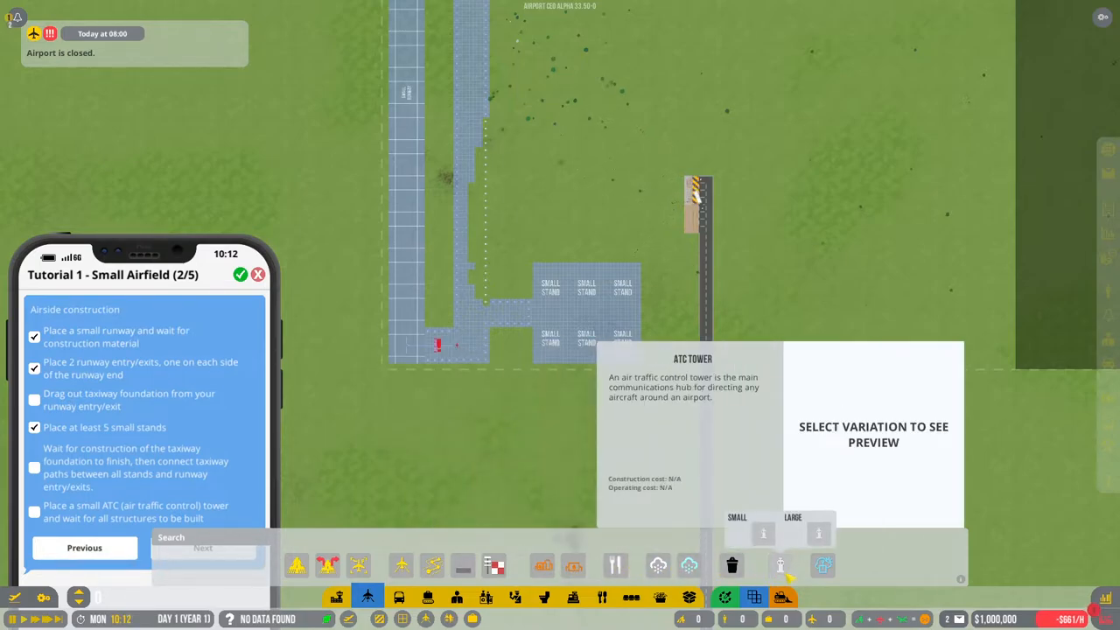
{"action": "left_click", "coordinate": [739, 532]}
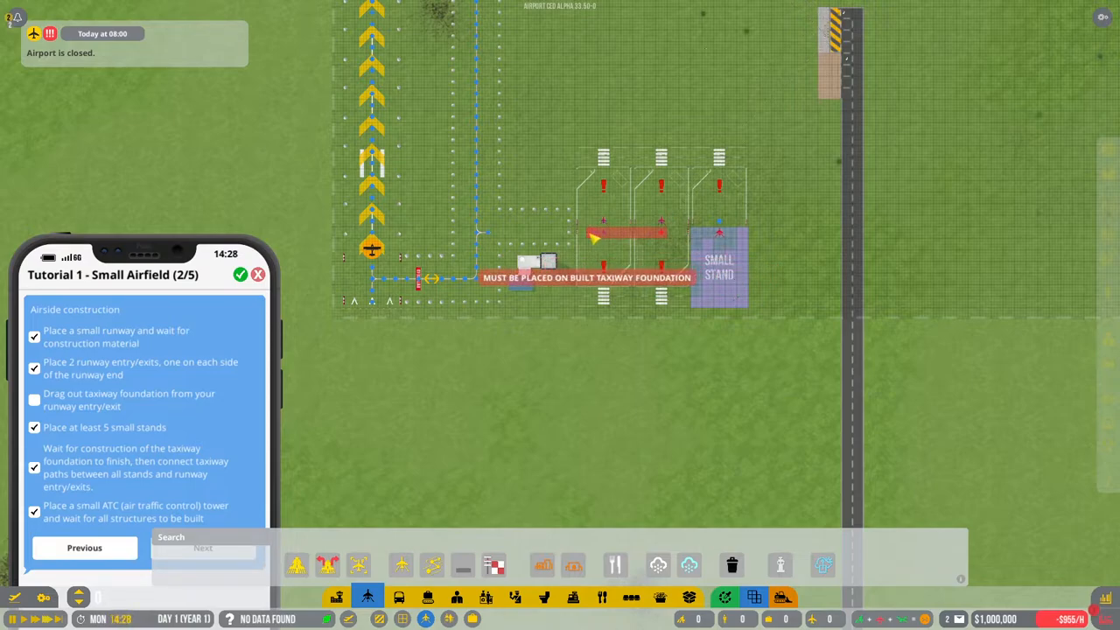
Step: Place a taxiway path leading to a stand to finish the airside layout
{"action": "left_click", "coordinate": [360, 567]}
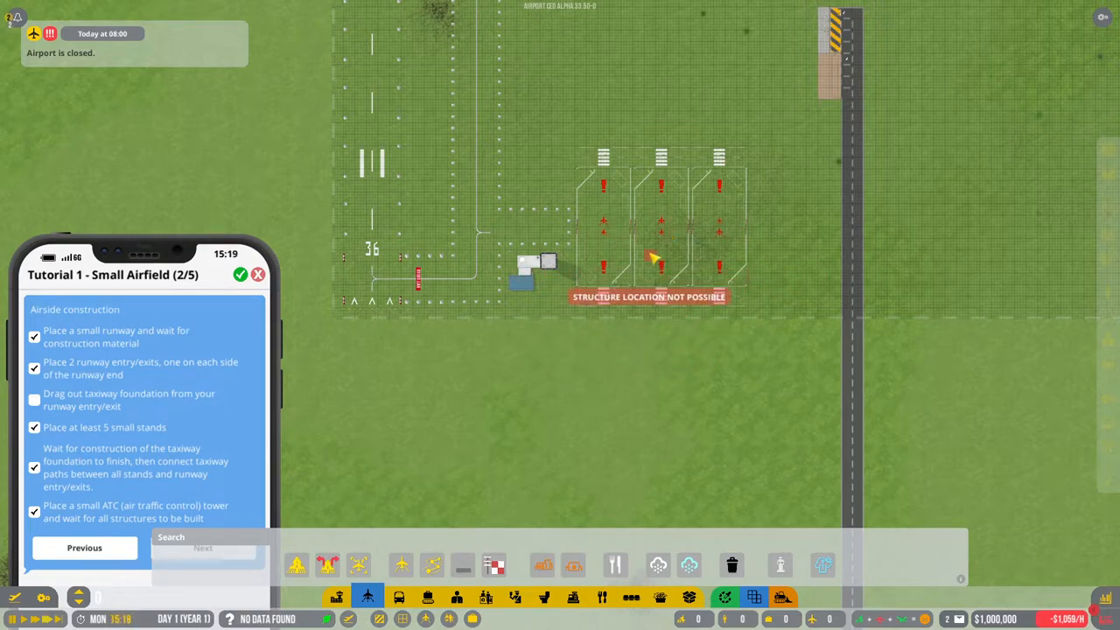
{"action": "mouse_move", "coordinate": [529, 259]}
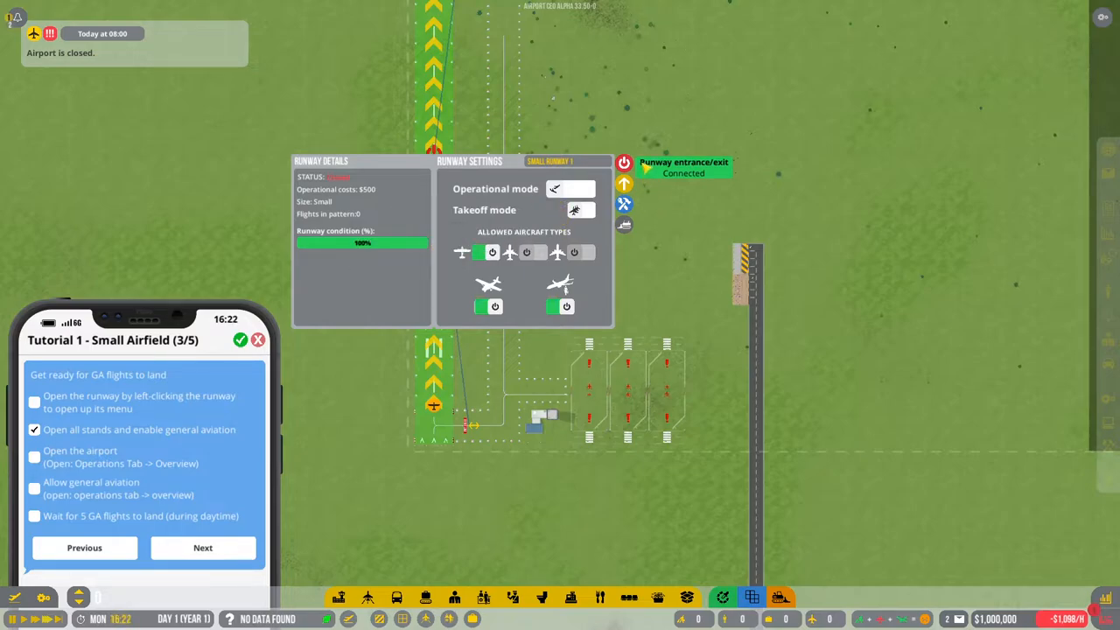
Step: Close the runway details panel after reviewing its settings
{"action": "left_click", "coordinate": [623, 162]}
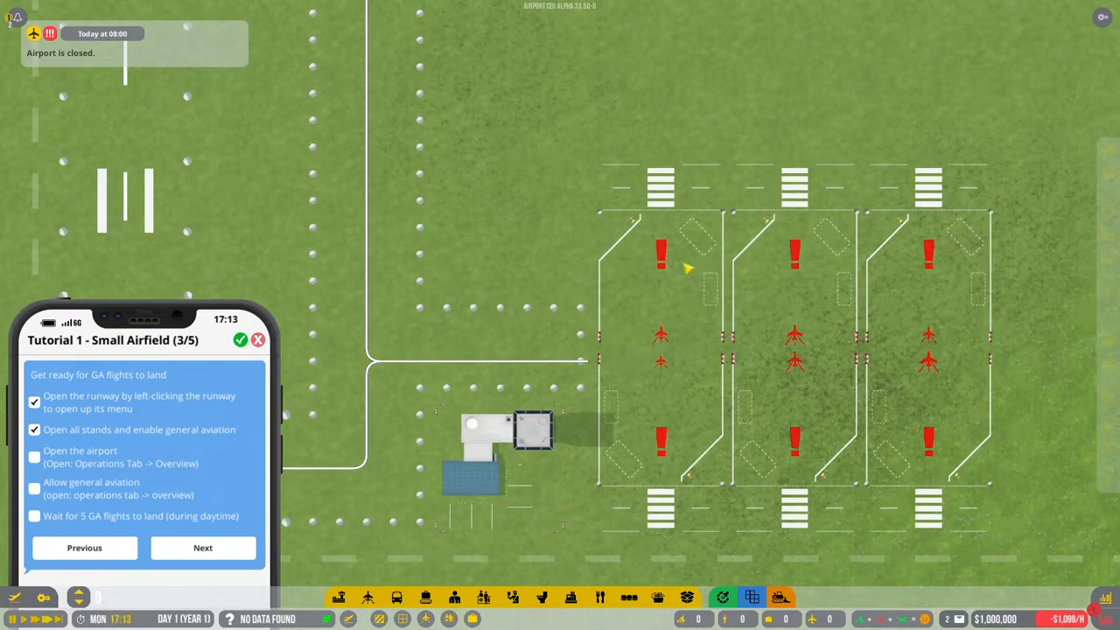
Step: Try demolishing a stand, dismiss the 'Close stand first' warning, and open the stand's details panel
{"action": "left_click", "coordinate": [357, 597]}
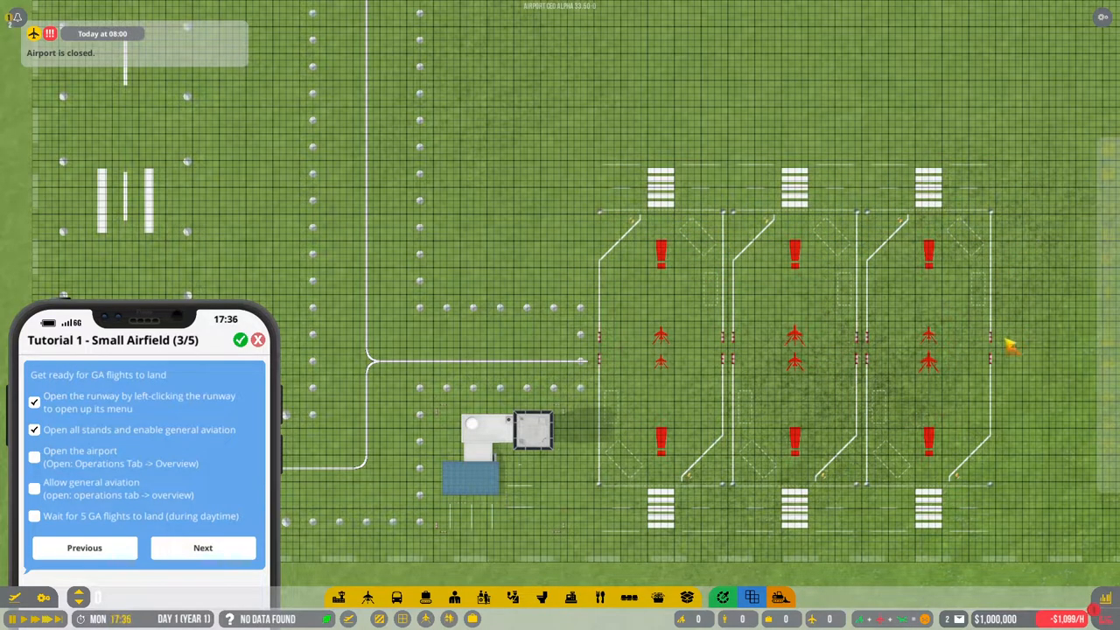
{"action": "left_click", "coordinate": [796, 254]}
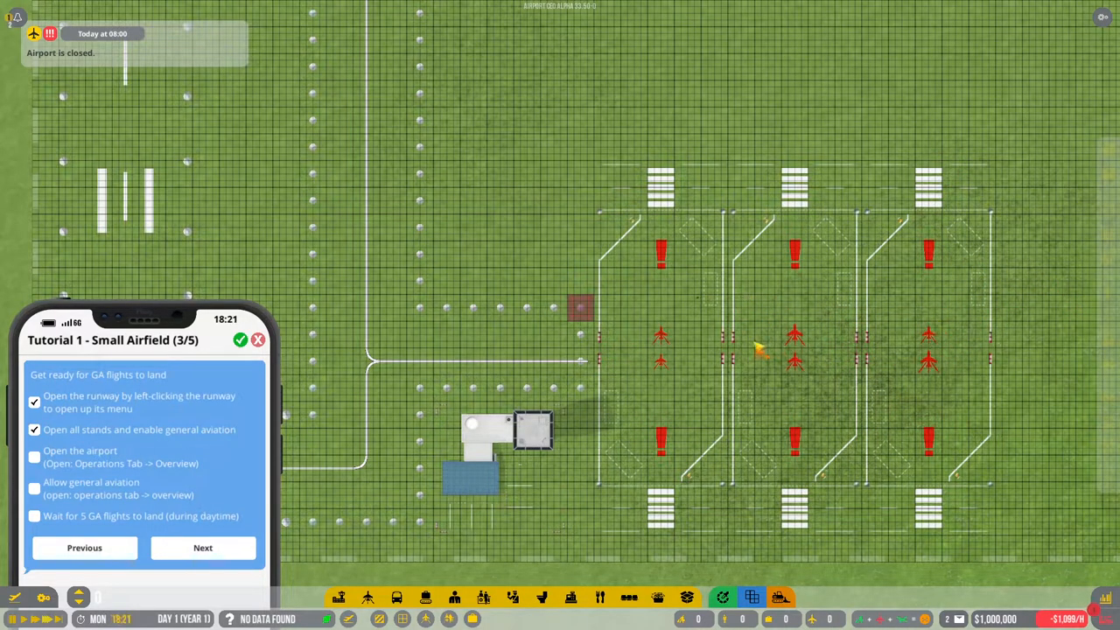
{"action": "mouse_move", "coordinate": [907, 194]}
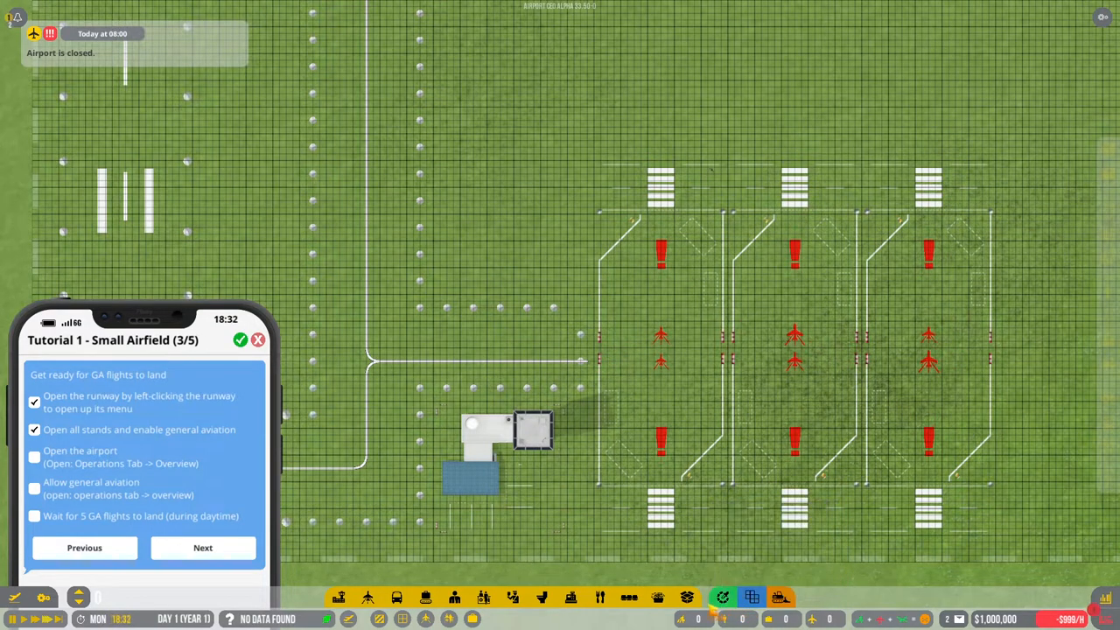
{"action": "mouse_move", "coordinate": [396, 599]}
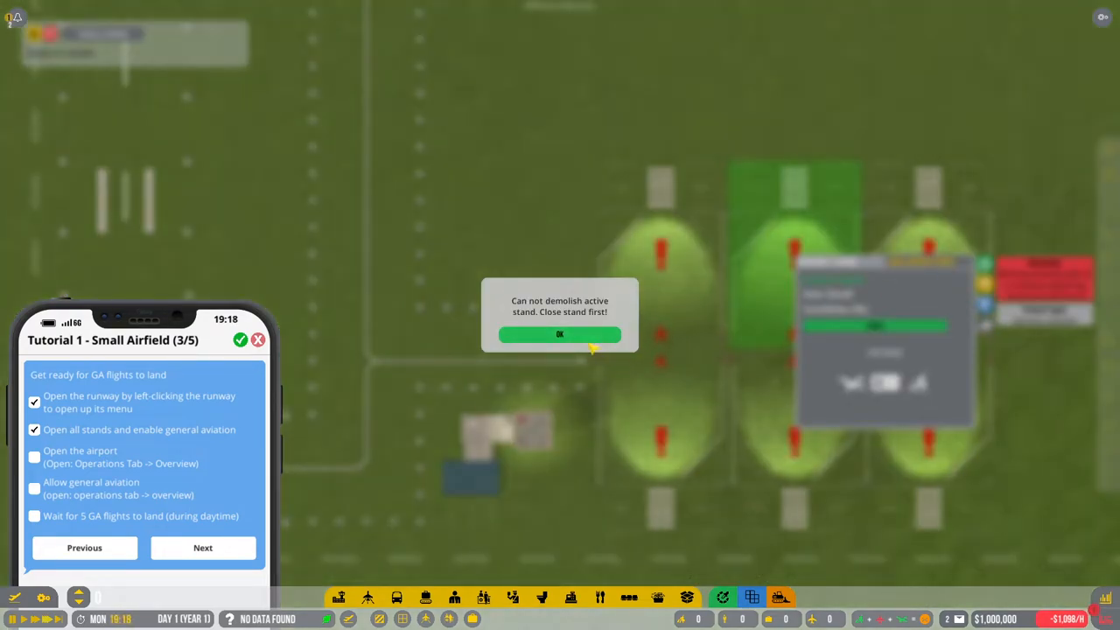
{"action": "left_click", "coordinate": [561, 335]}
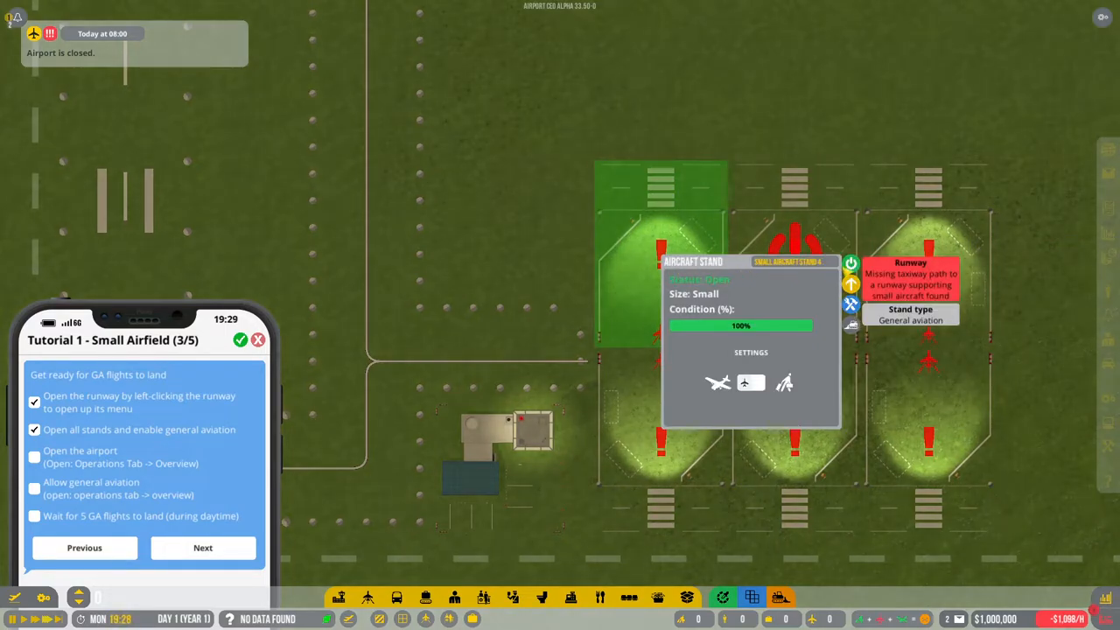
{"action": "left_click", "coordinate": [784, 385]}
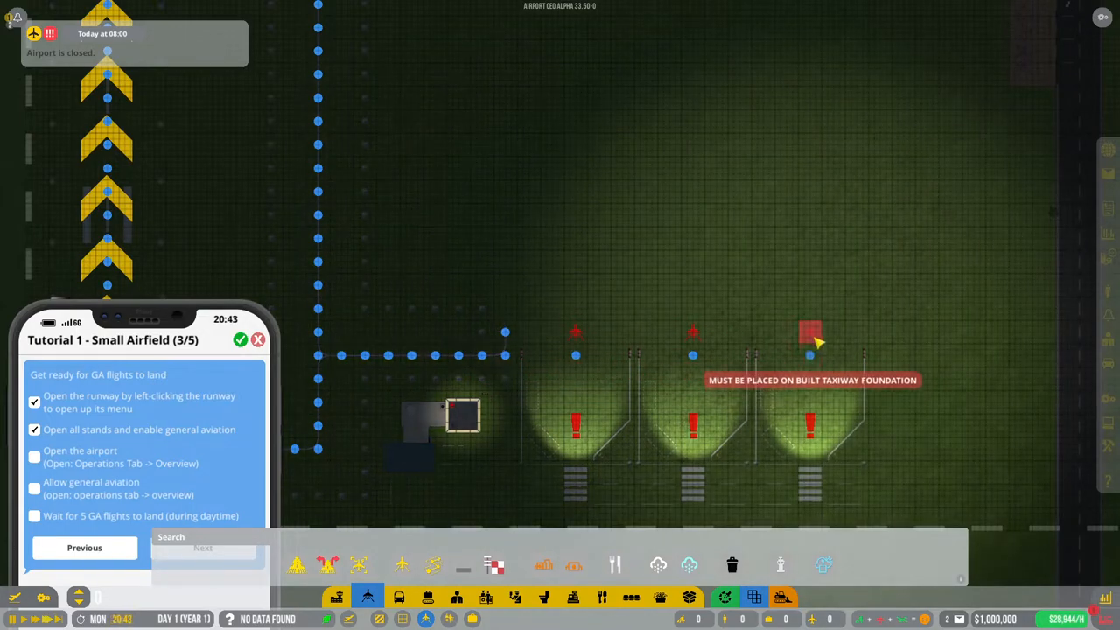
Step: Lay the $200 taxiway path across the tops of the three small stands
{"action": "left_click", "coordinate": [423, 564]}
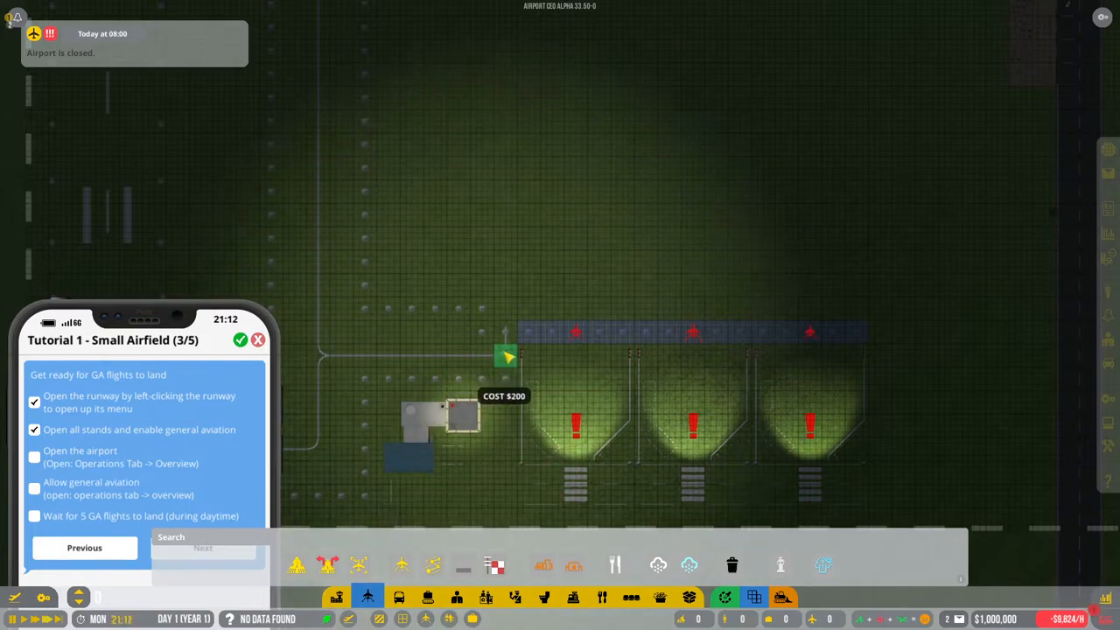
{"action": "left_click", "coordinate": [497, 563]}
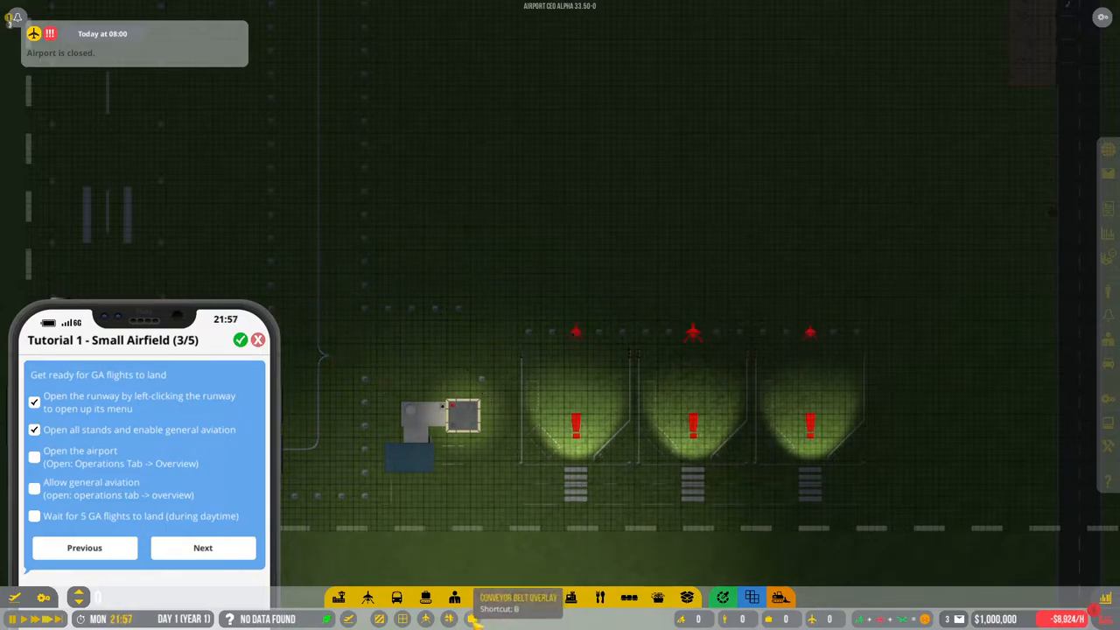
Step: Build another taxiway piece beside the rightmost stand from the infrastructure menu
{"action": "left_click", "coordinate": [368, 598]}
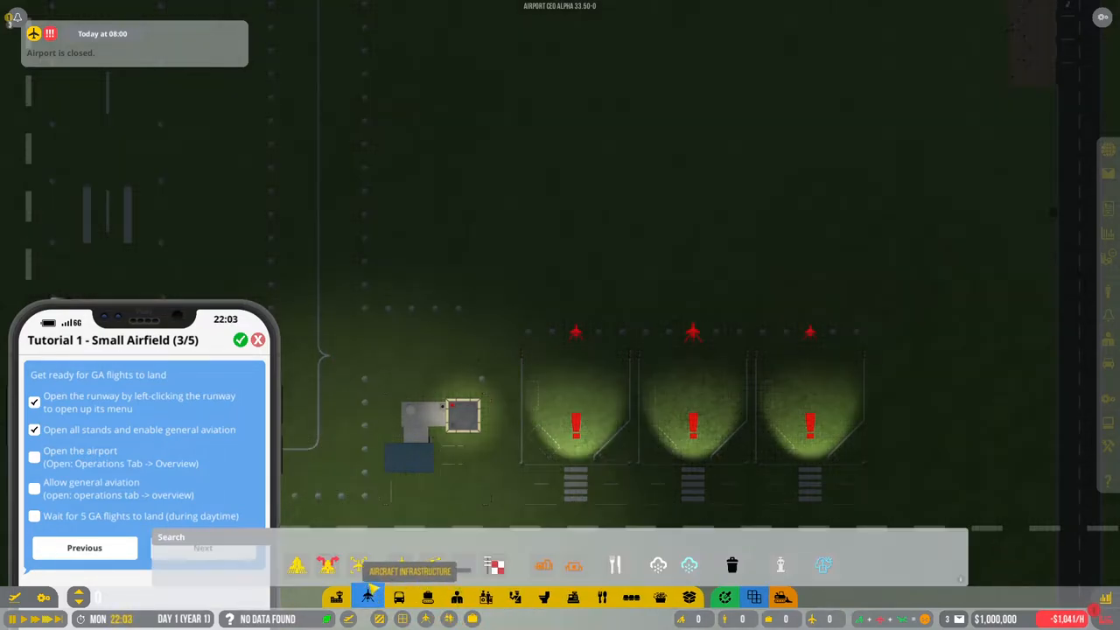
{"action": "left_click", "coordinate": [361, 567]}
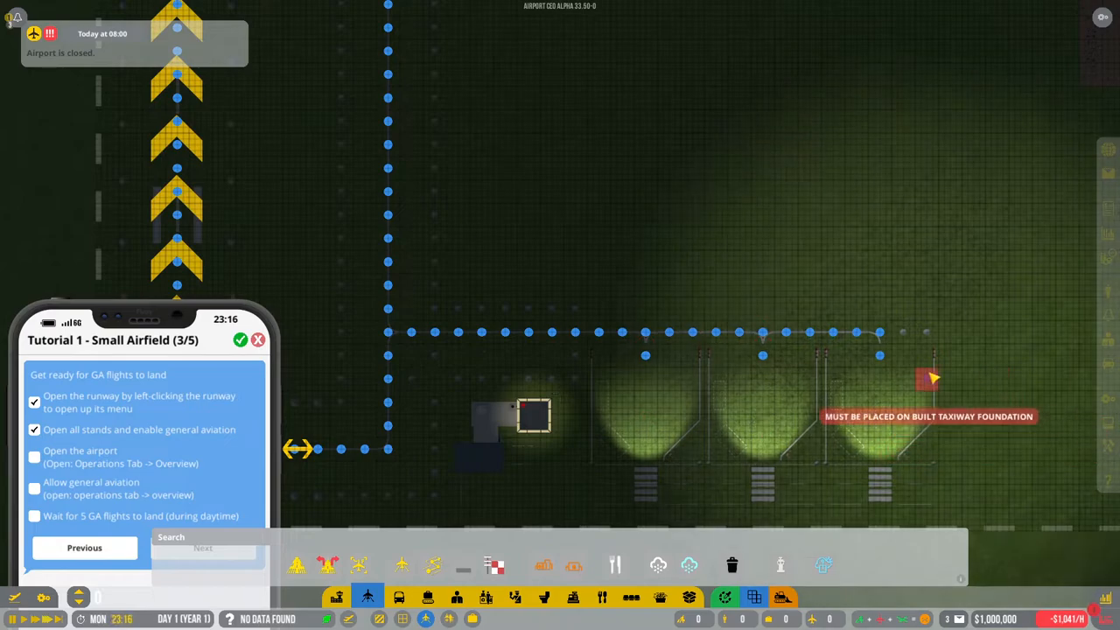
{"action": "left_click", "coordinate": [359, 568]}
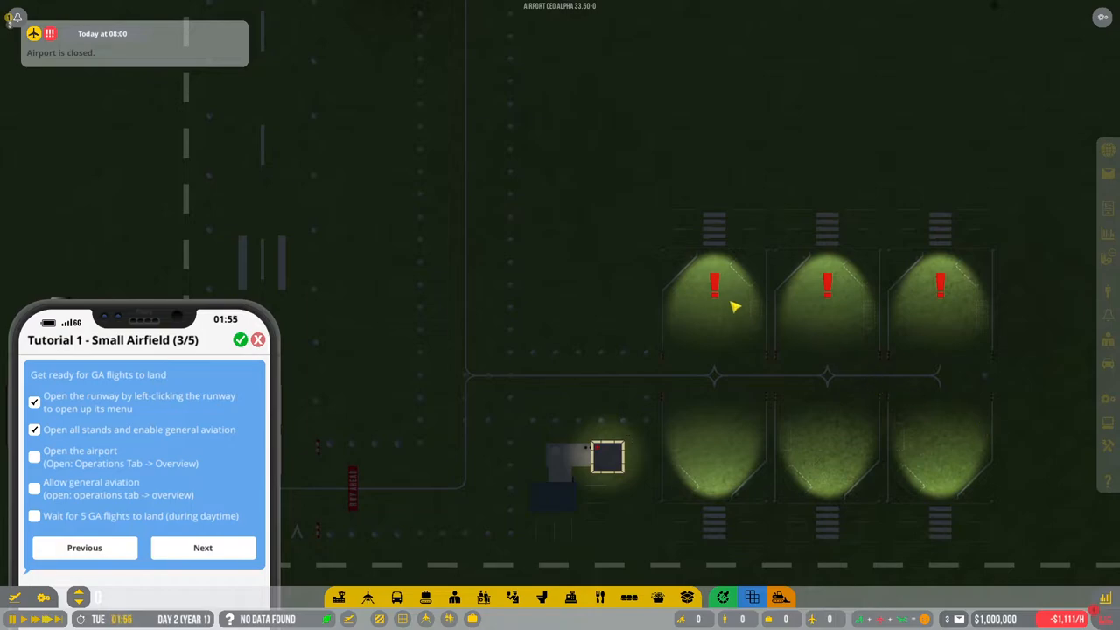
{"action": "left_click", "coordinate": [714, 301]}
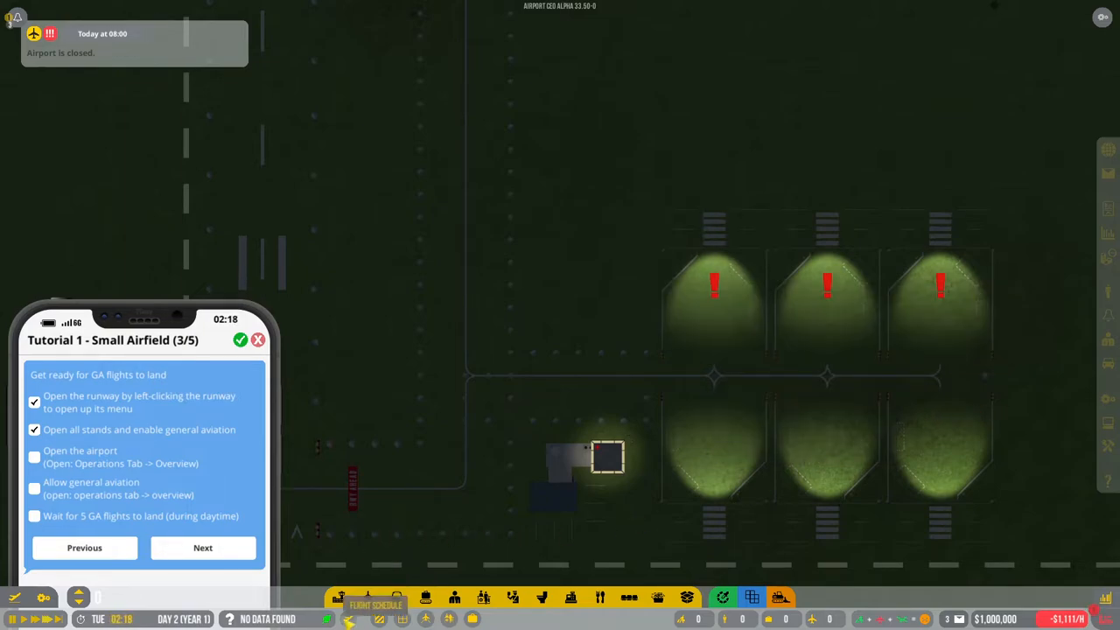
{"action": "left_click", "coordinate": [350, 595]}
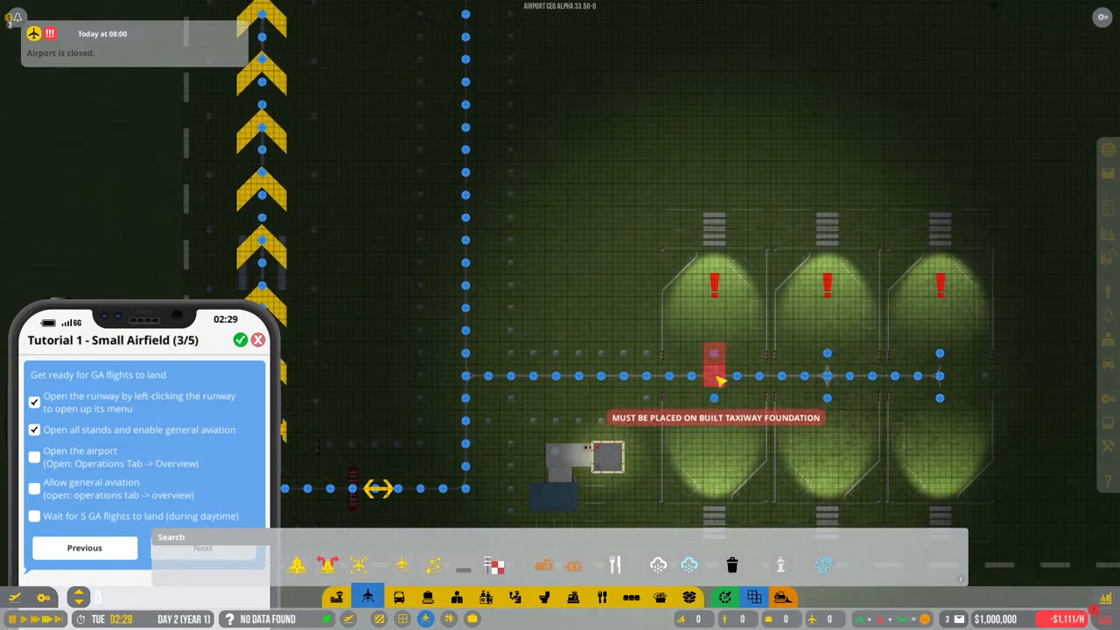
{"action": "mouse_move", "coordinate": [901, 382]}
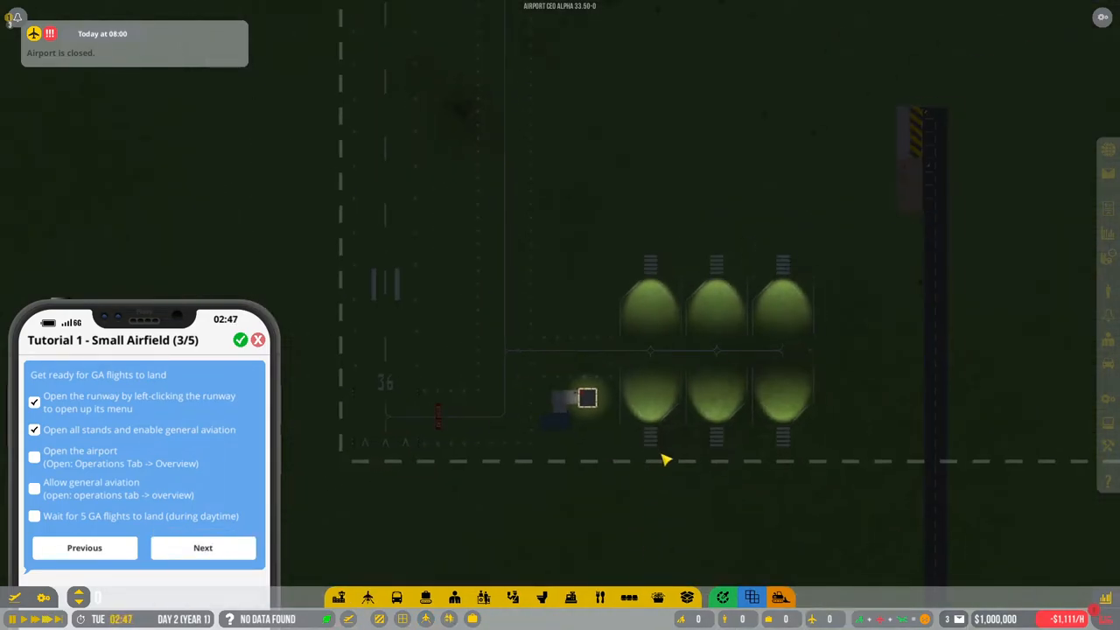
{"action": "mouse_move", "coordinate": [371, 598]}
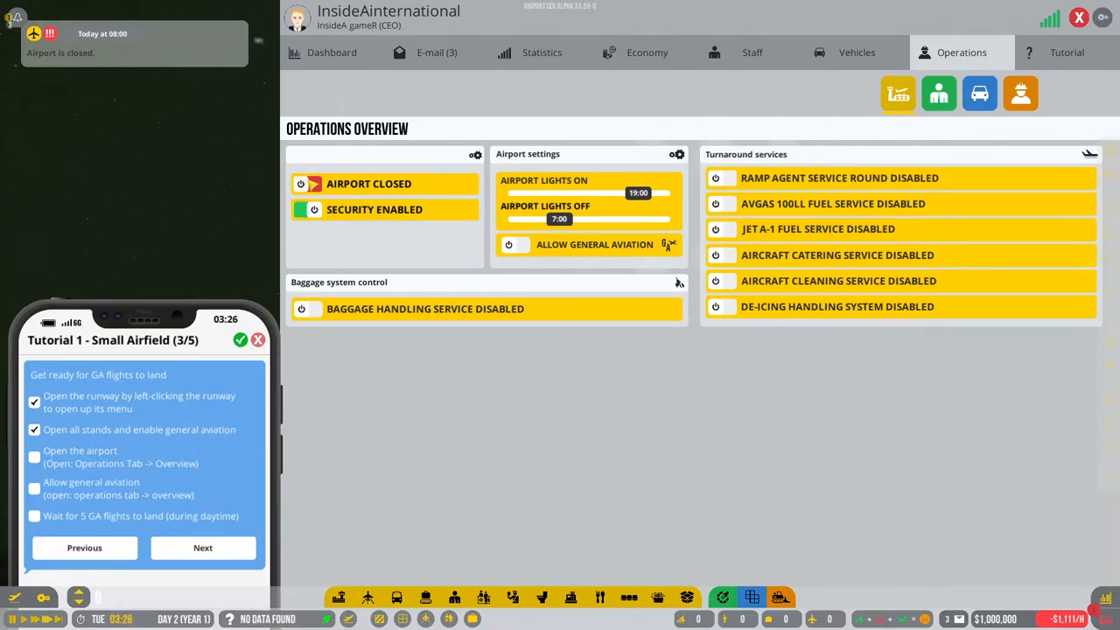
Step: Toggle the Airport Closed switch in the Operations overview to open the airport
{"action": "left_click", "coordinate": [301, 184]}
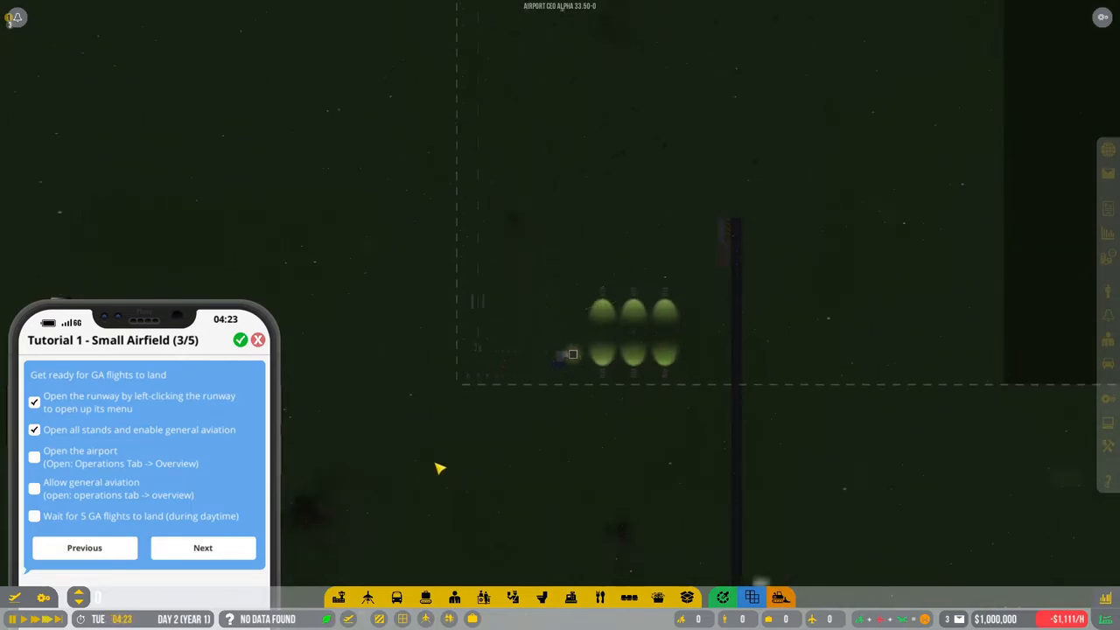
{"action": "mouse_move", "coordinate": [784, 343]}
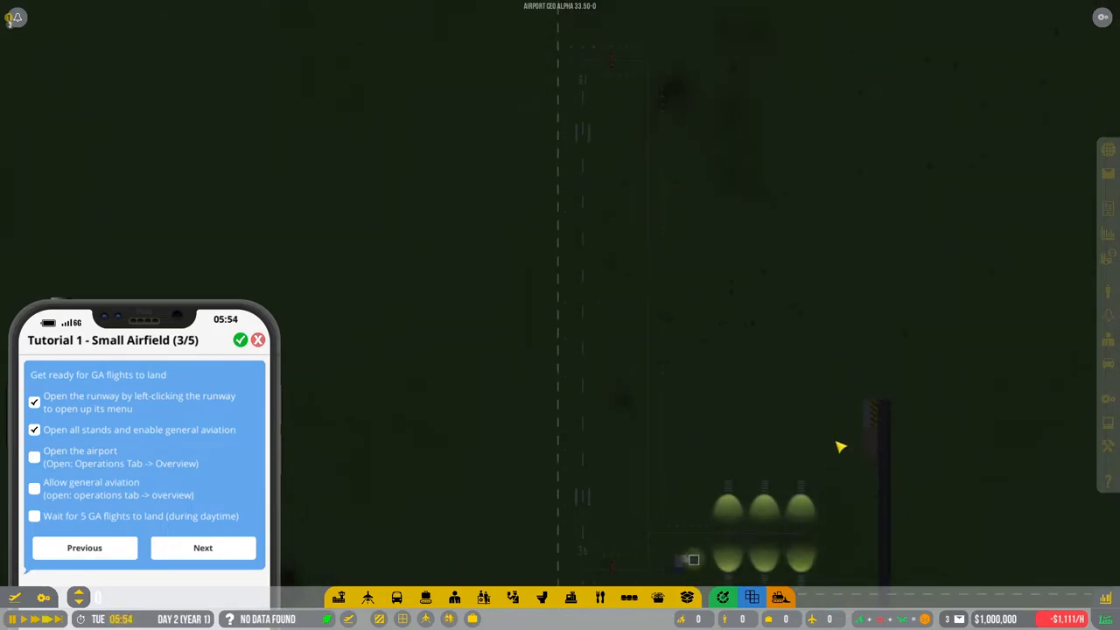
{"action": "mouse_move", "coordinate": [455, 481]}
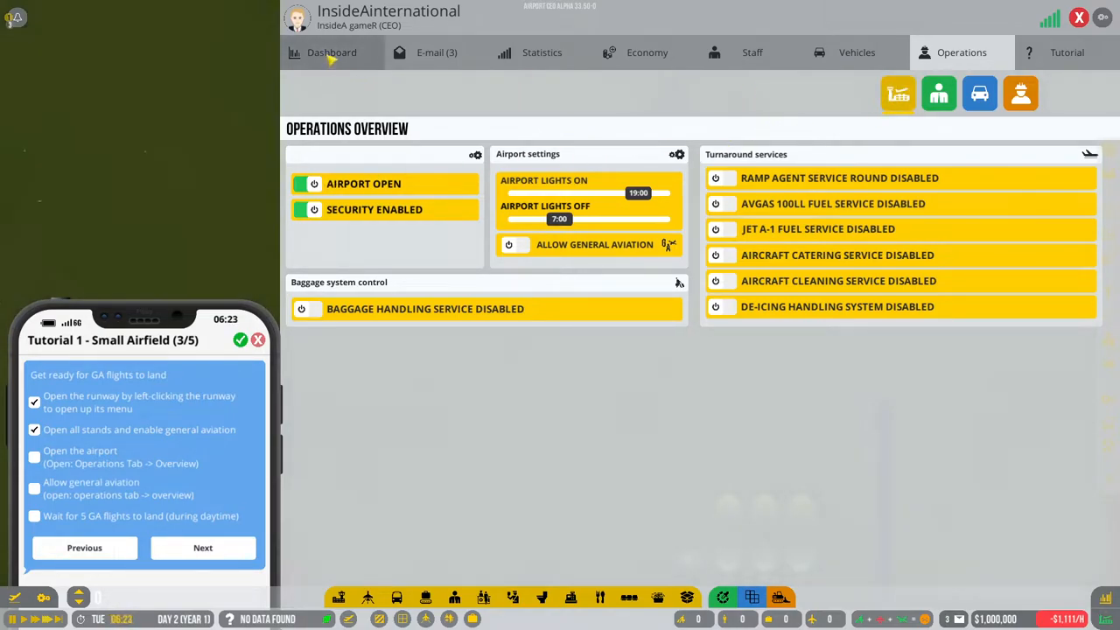
Step: Review the Dashboard, E-mail, Economy and Vehicles sections, returning to Operations
{"action": "left_click", "coordinate": [331, 52]}
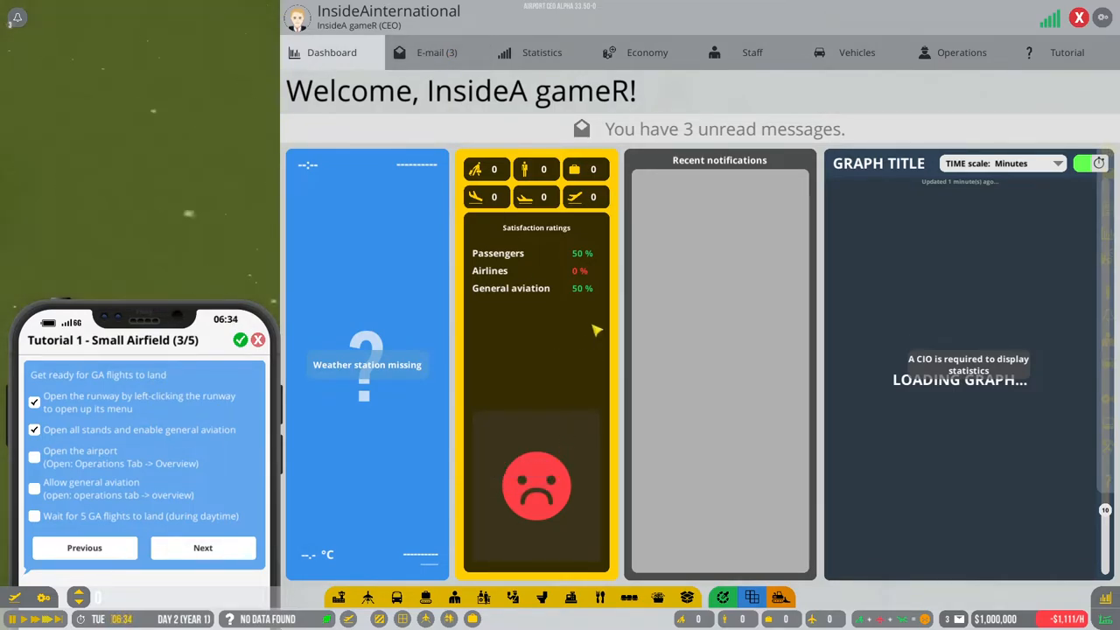
{"action": "left_click", "coordinate": [433, 52]}
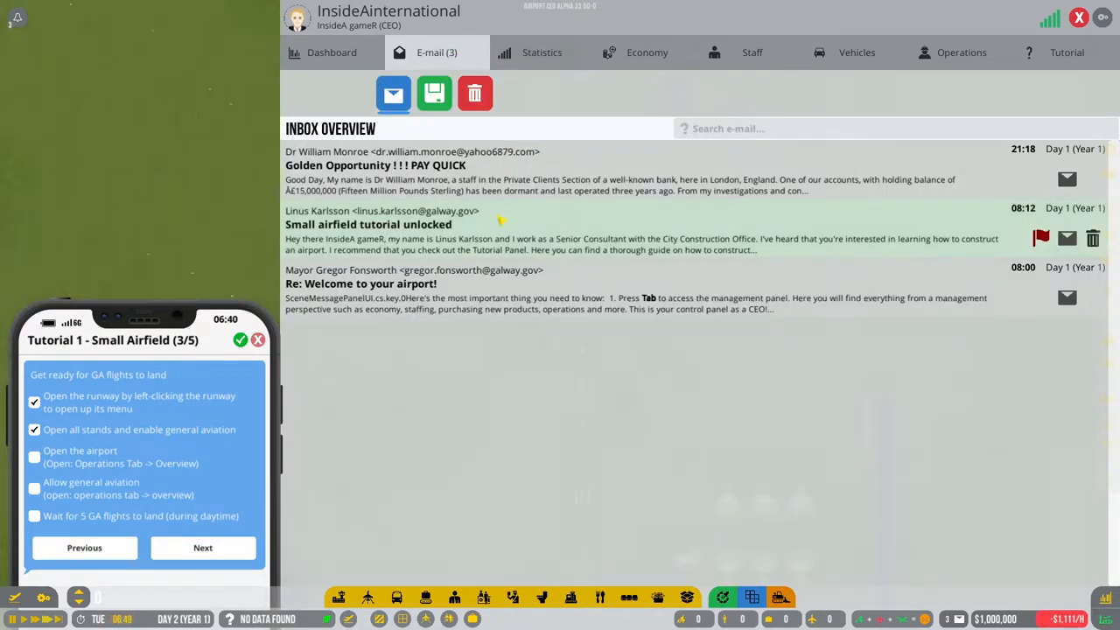
{"action": "left_click", "coordinate": [648, 53]}
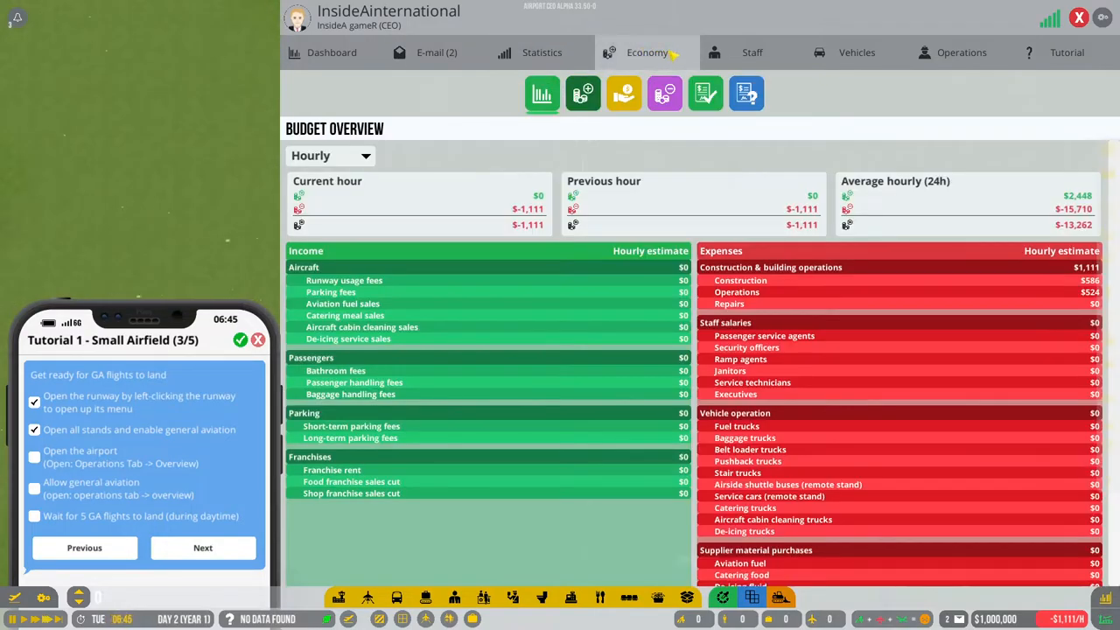
{"action": "left_click", "coordinate": [857, 52]}
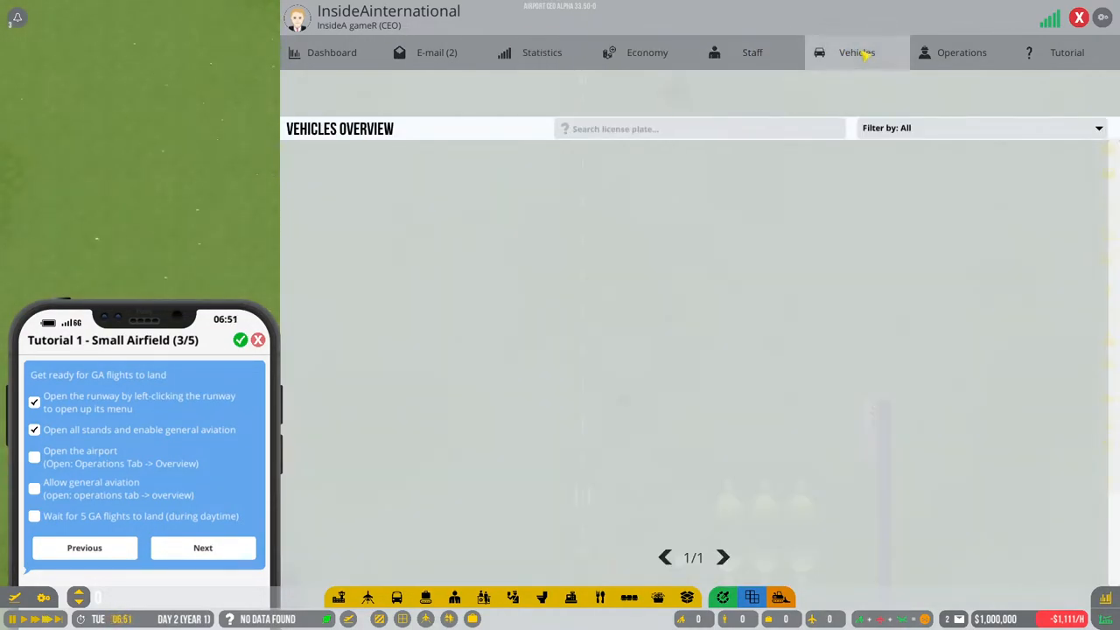
{"action": "left_click", "coordinate": [960, 53]}
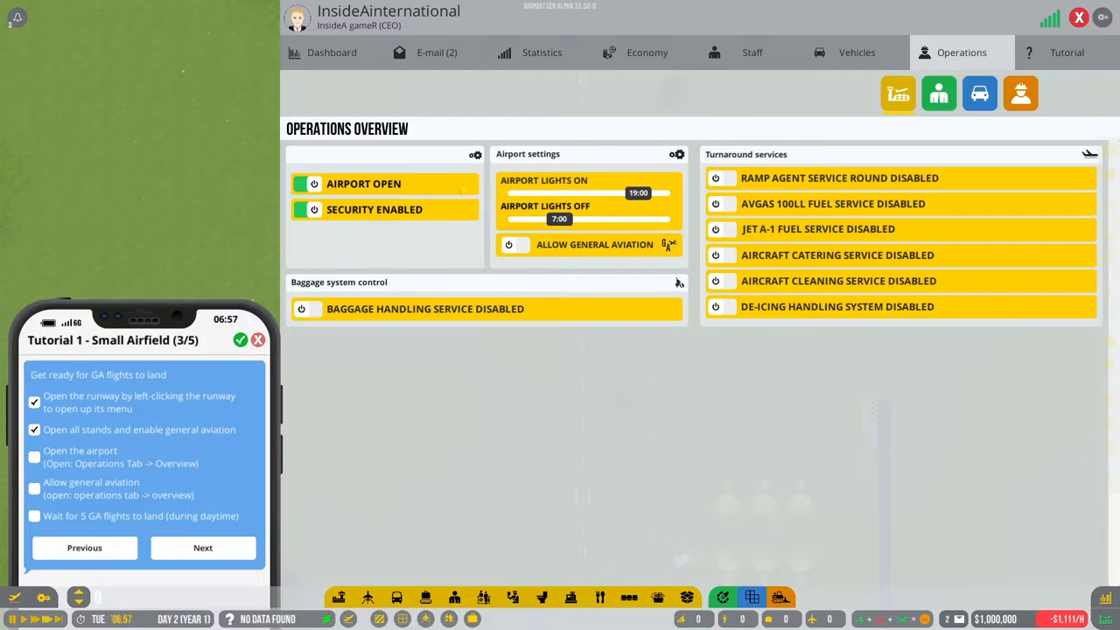
Step: Toggle the airport closed then open again, and enable Allow General Aviation
{"action": "left_click", "coordinate": [306, 184]}
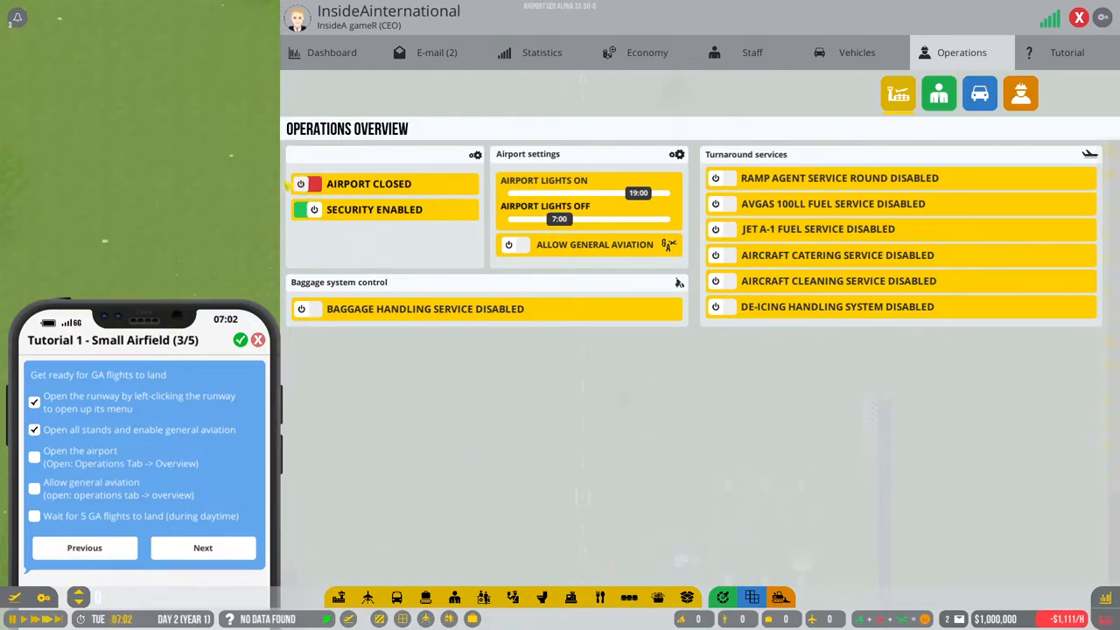
{"action": "left_click", "coordinate": [301, 183]}
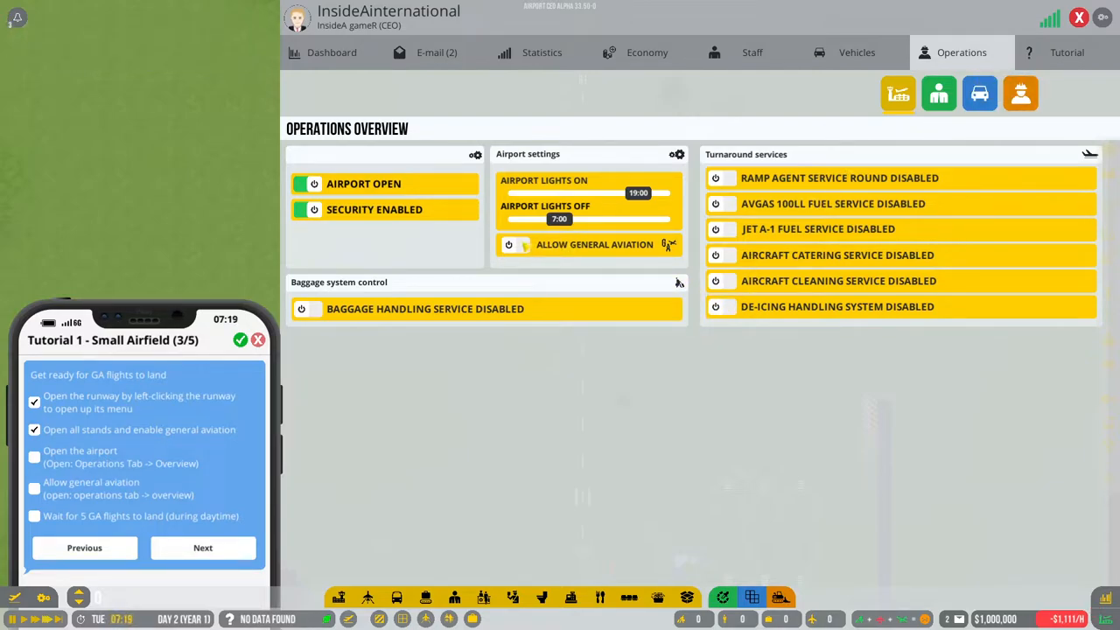
{"action": "left_click", "coordinate": [522, 245]}
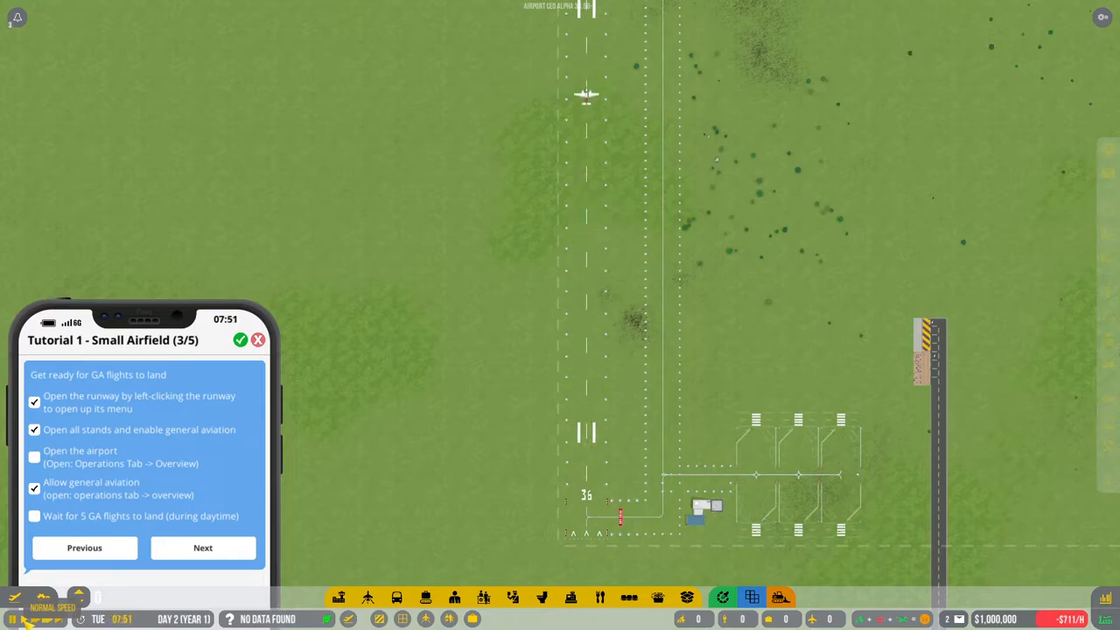
Step: Return to the map while GA flights land, then advance the tutorial to part 4
{"action": "left_click", "coordinate": [35, 457]}
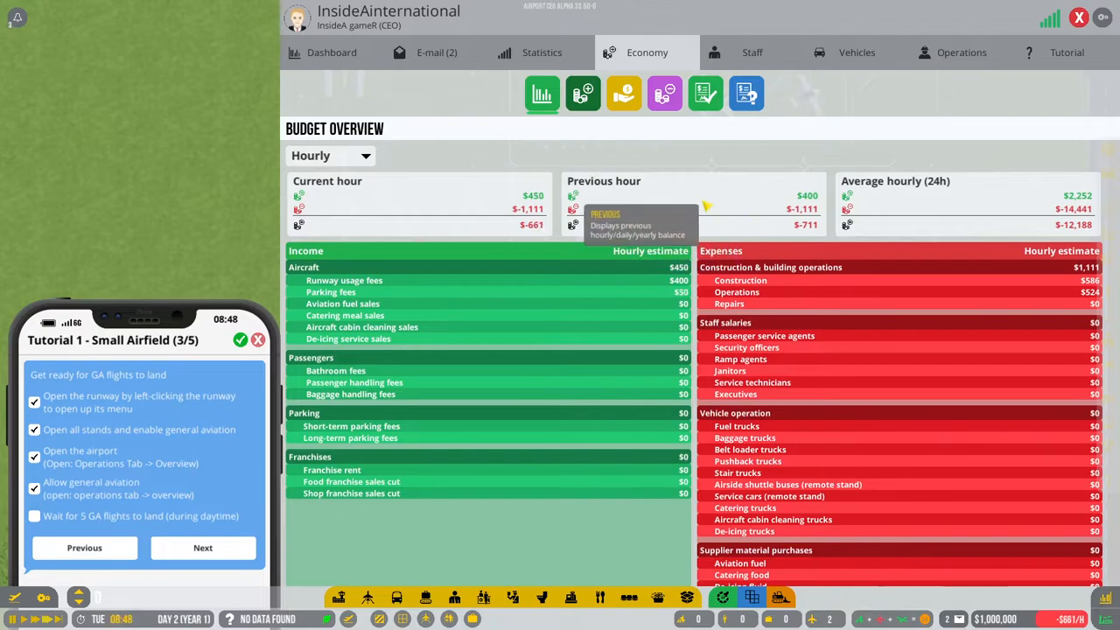
{"action": "mouse_move", "coordinate": [914, 196]}
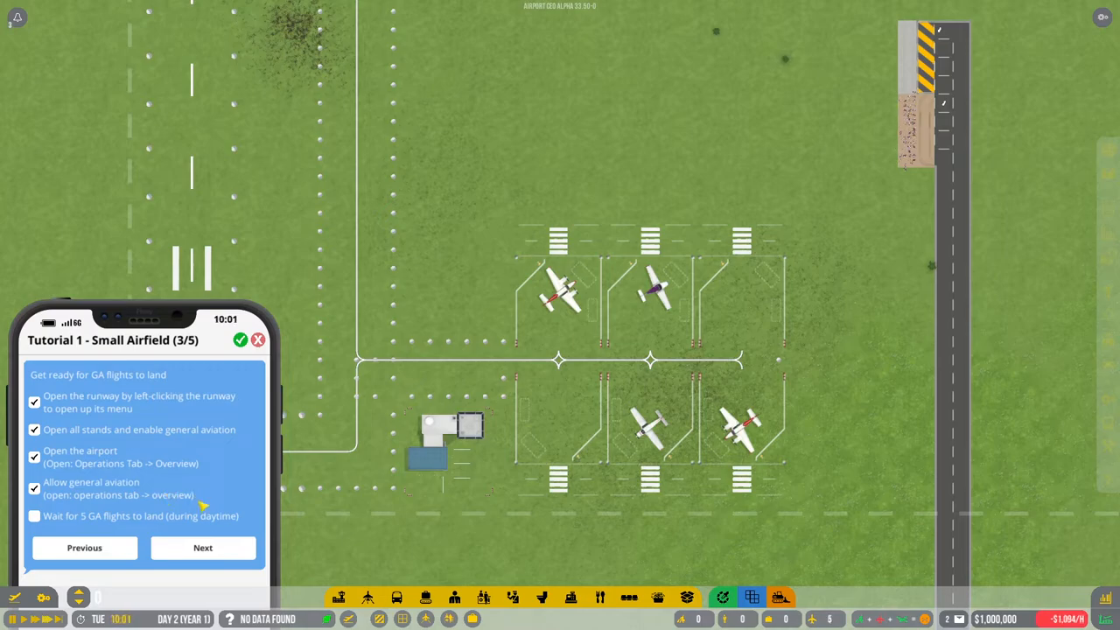
{"action": "left_click", "coordinate": [203, 548]}
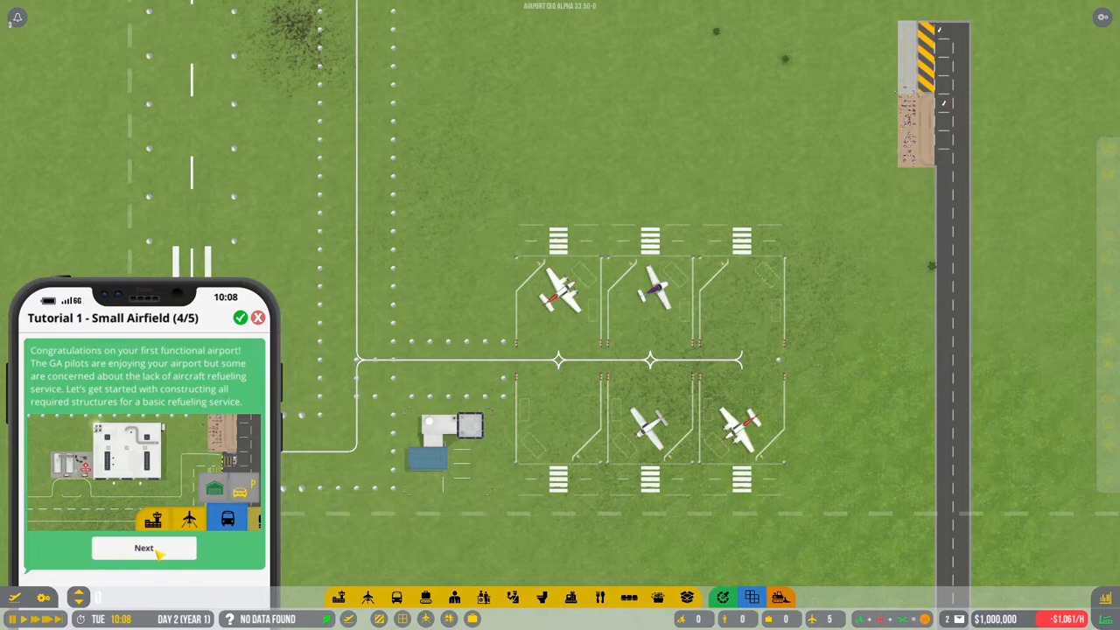
Step: Show the refuelling services task list and bring up the construction toolbar
{"action": "left_click", "coordinate": [144, 548]}
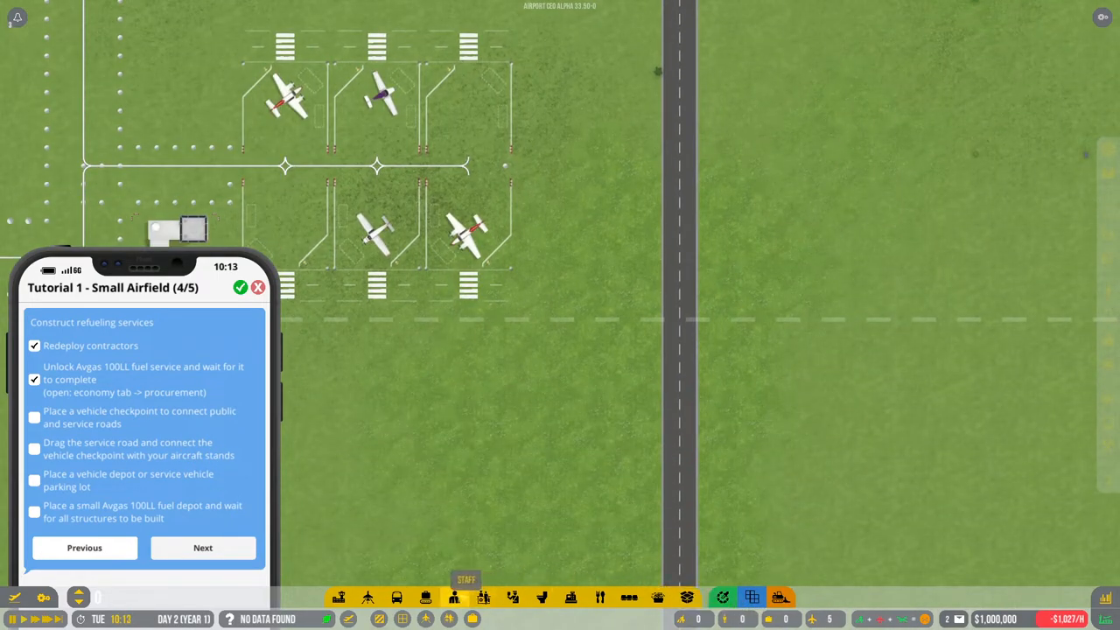
{"action": "left_click", "coordinate": [393, 597]}
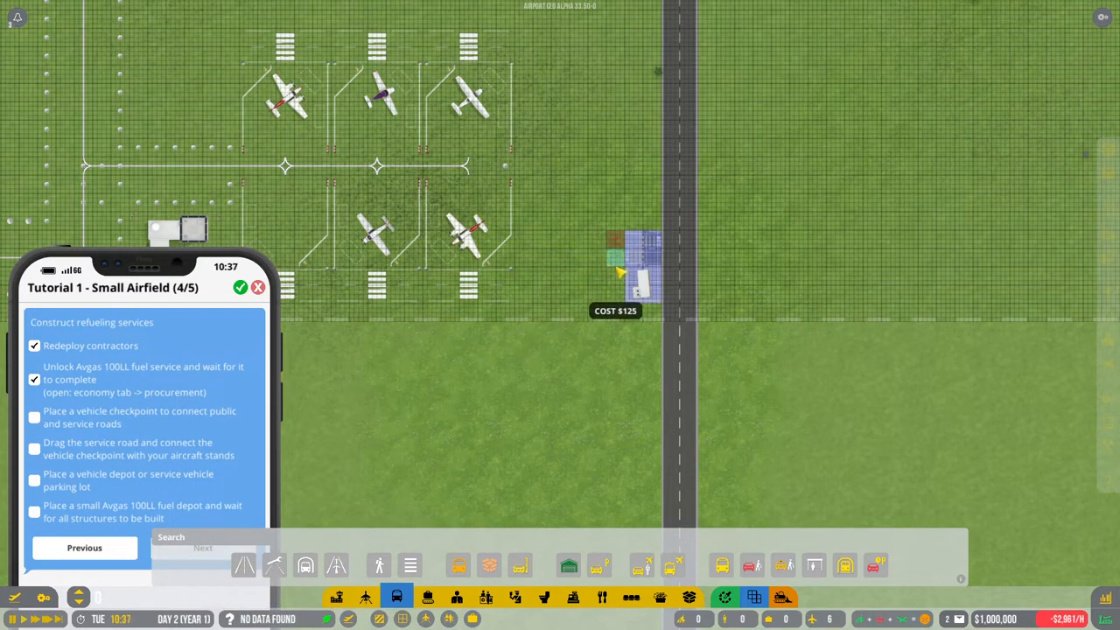
Step: Place a vehicle checkpoint by the public road and run a service road to the stands
{"action": "left_click_drag", "start_coordinate": [630, 262], "coordinate": [516, 263]}
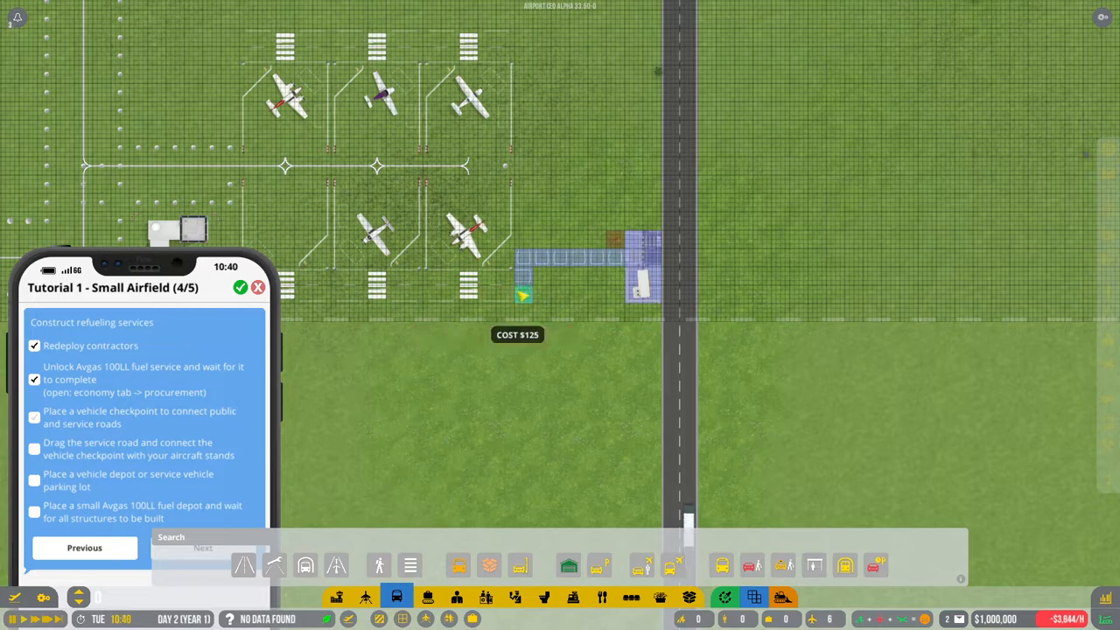
{"action": "left_click_drag", "start_coordinate": [523, 294], "coordinate": [523, 49]}
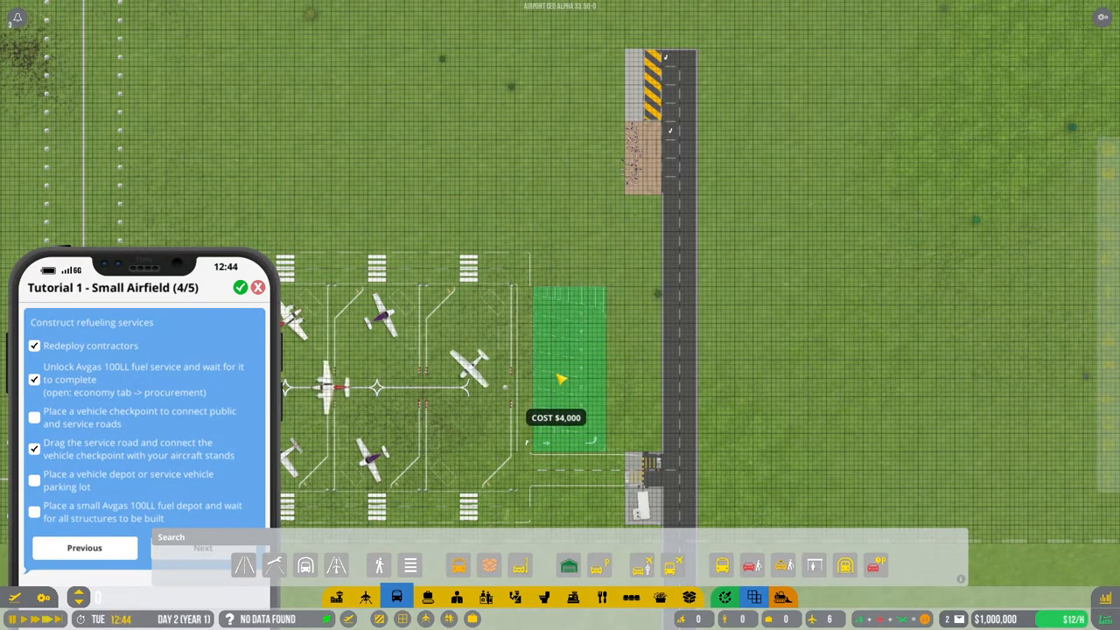
Step: Place the service vehicle parking lot beside the aircraft stands
{"action": "left_click", "coordinate": [567, 382]}
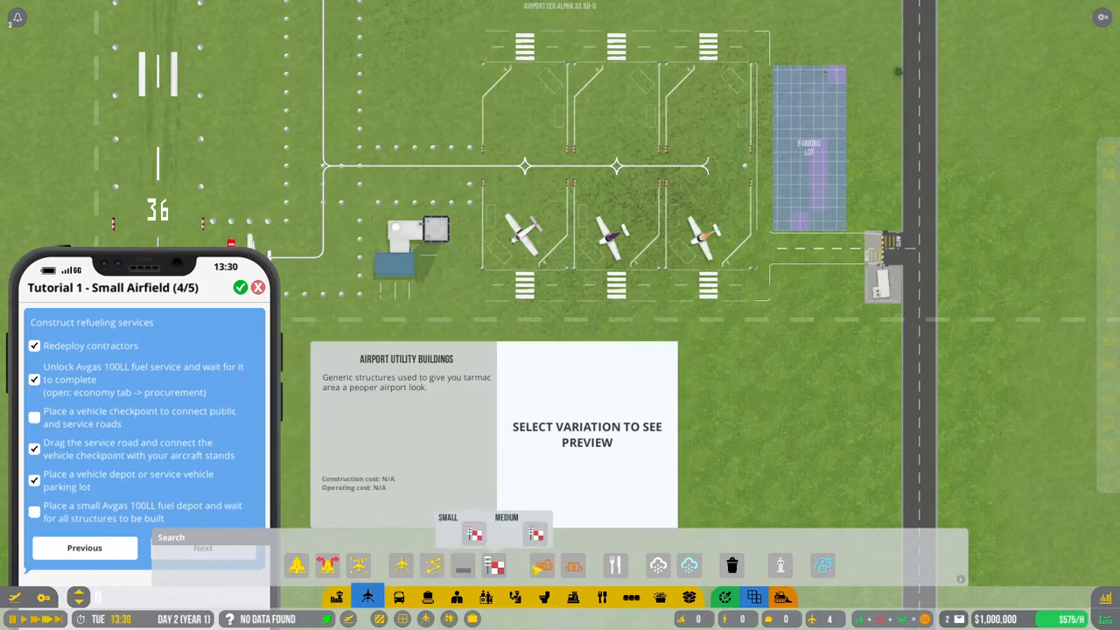
Step: Place the small Avgas 100LL fuel depot from Airport Utility Buildings beside the parking lot
{"action": "left_click", "coordinate": [465, 534]}
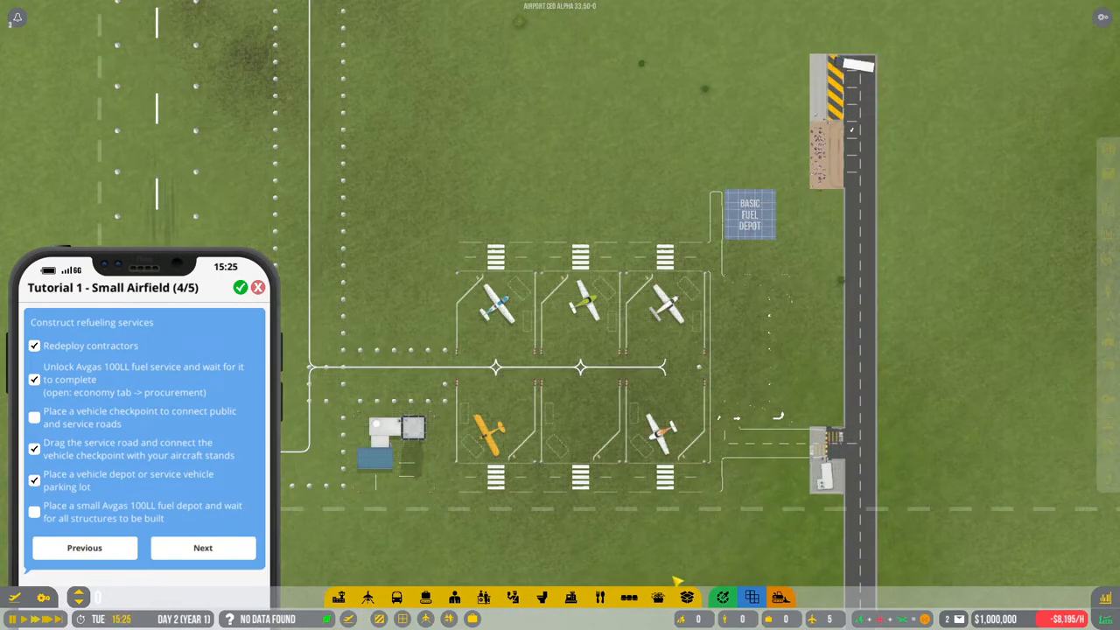
{"action": "left_click", "coordinate": [977, 52]}
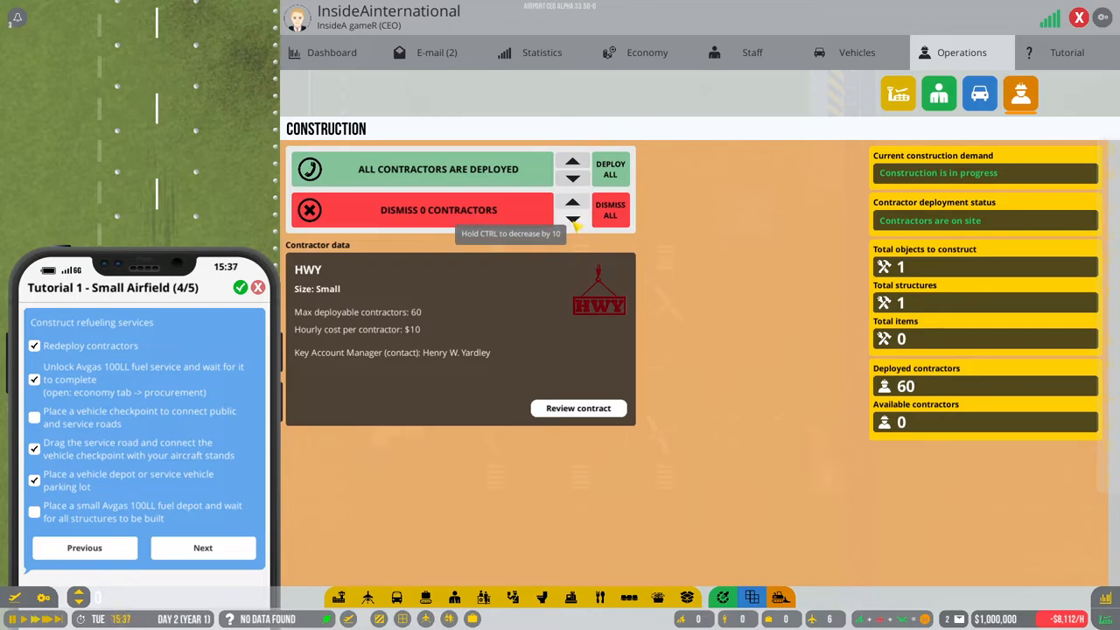
Step: Adjust contractor counts and deploy all available contractors, then return to the airfield
{"action": "left_click", "coordinate": [572, 201]}
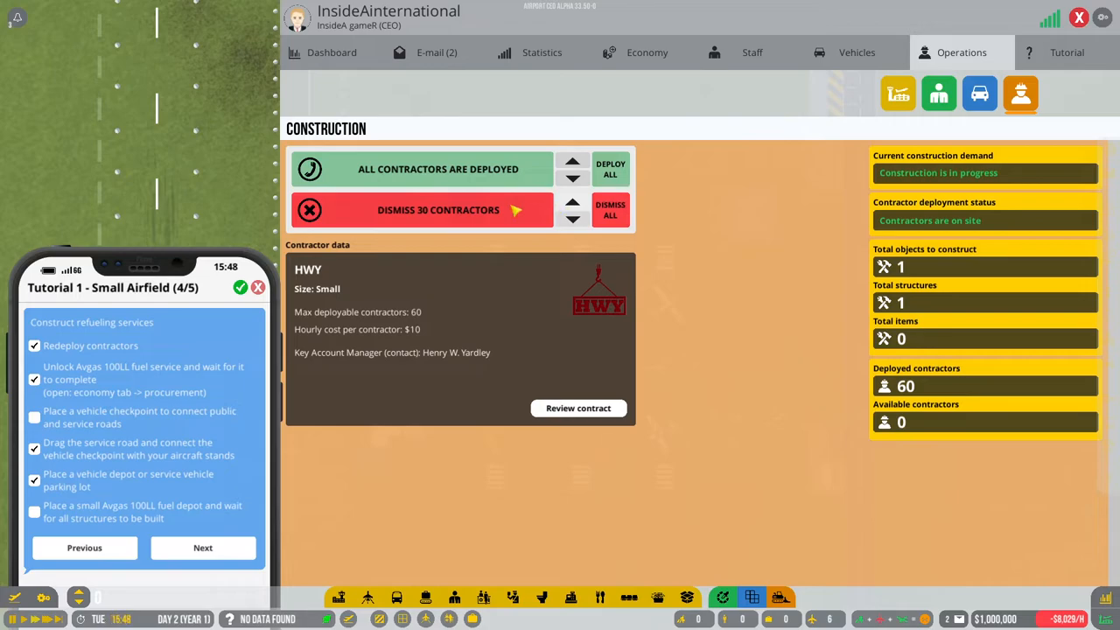
{"action": "mouse_move", "coordinate": [573, 179]}
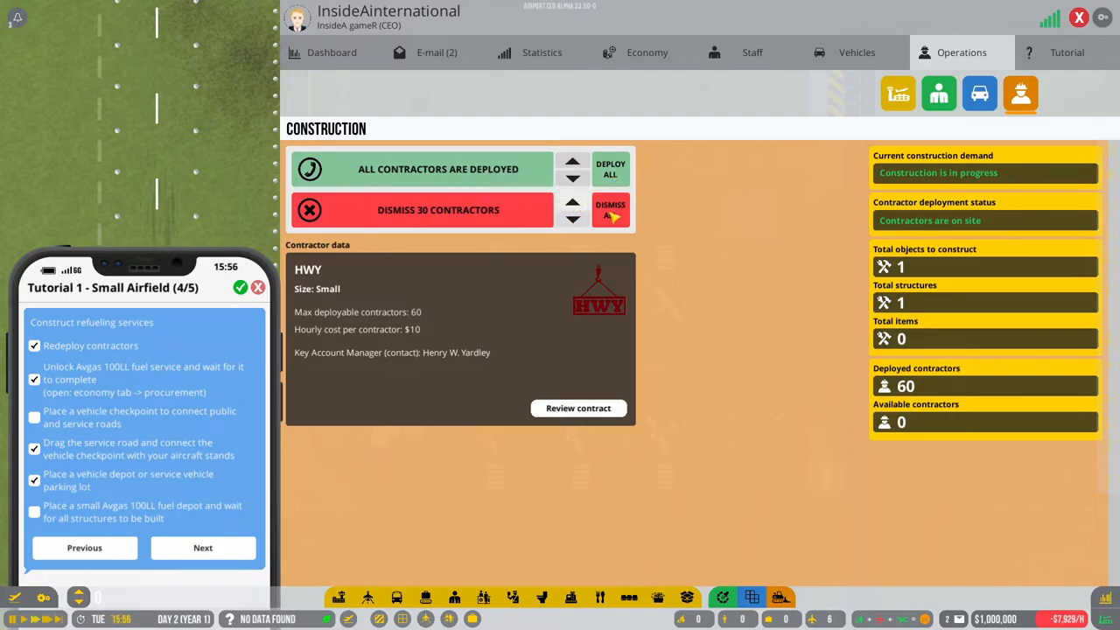
{"action": "left_click", "coordinate": [610, 210]}
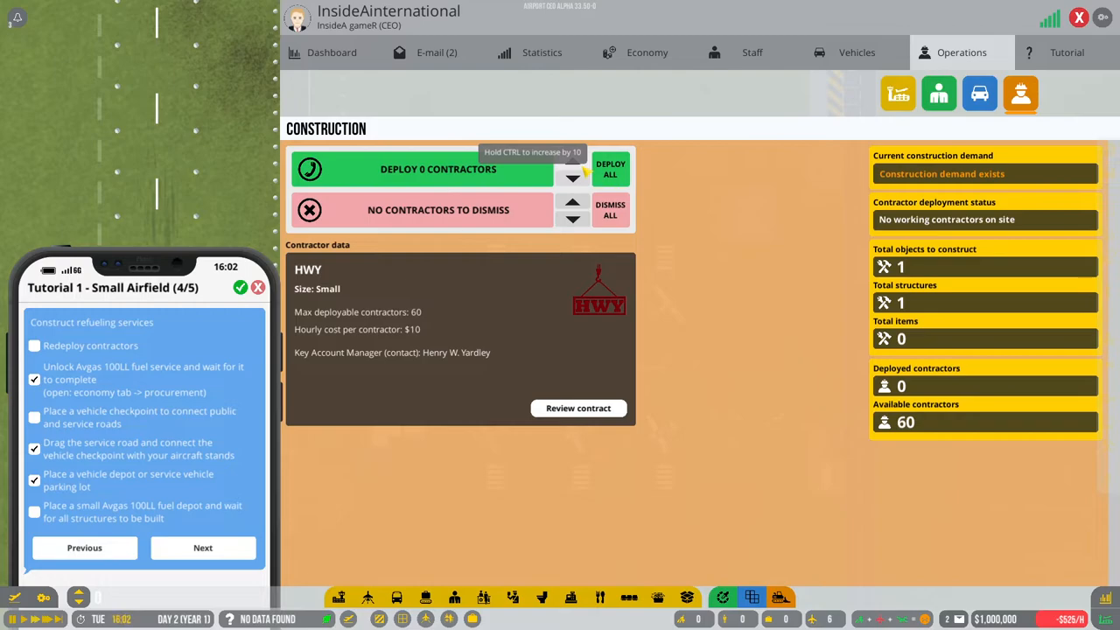
{"action": "left_click", "coordinate": [572, 161]}
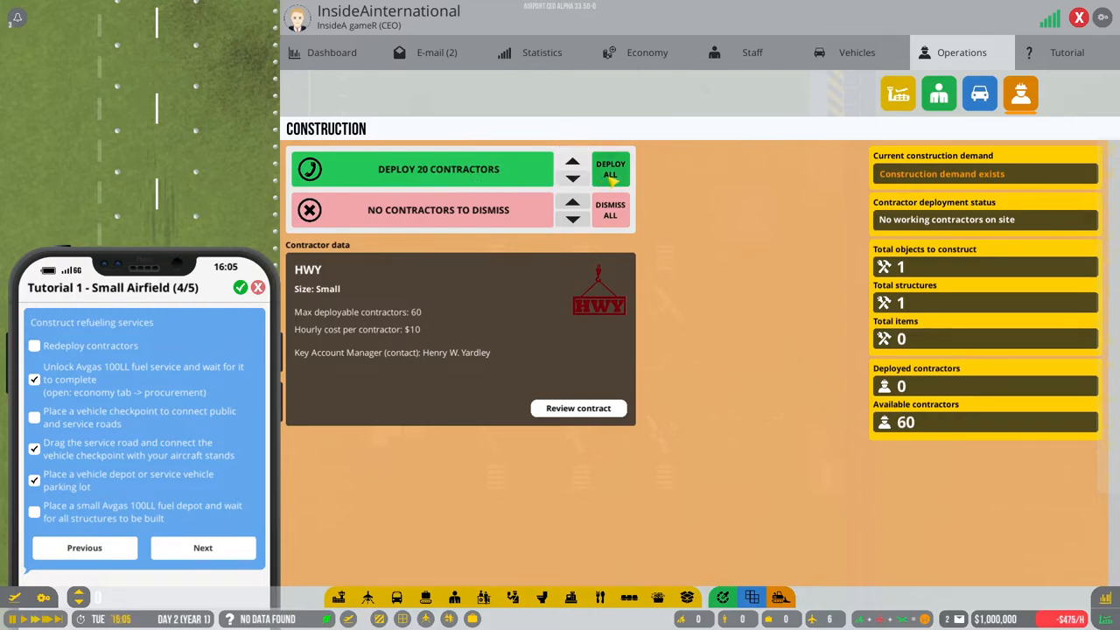
{"action": "left_click", "coordinate": [609, 169]}
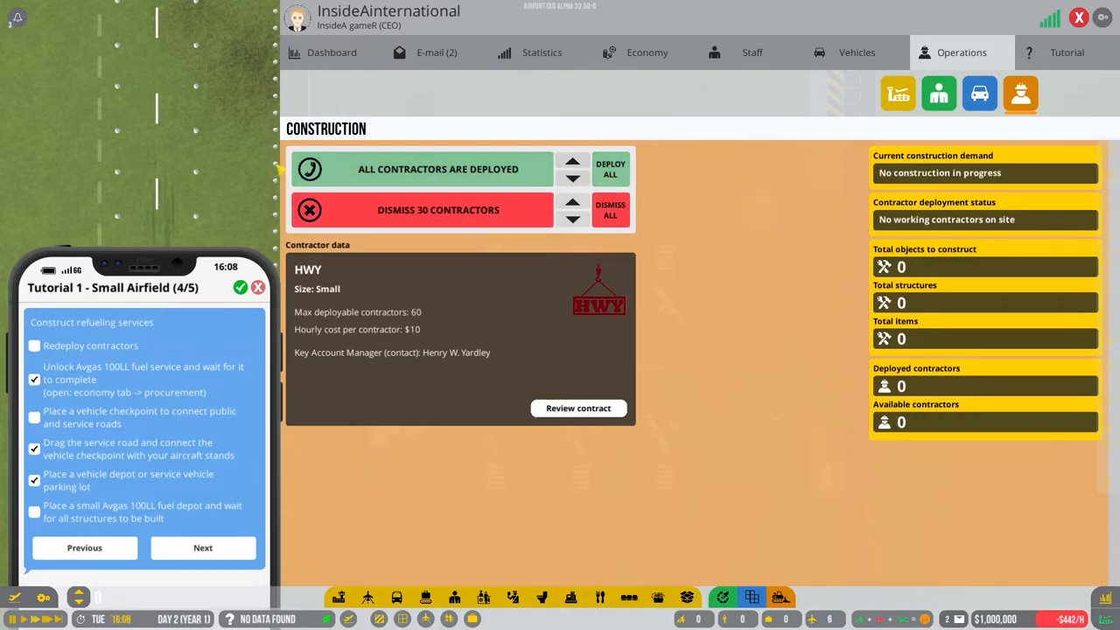
{"action": "left_click", "coordinate": [203, 548]}
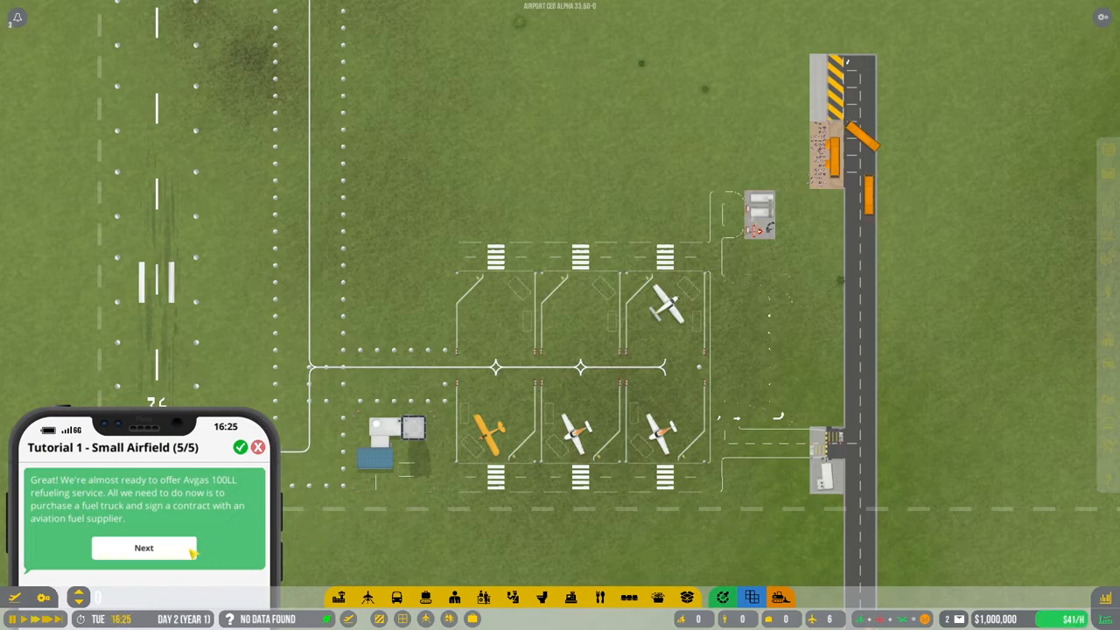
Step: Advance the tutorial to the refuelling tasks and bring up the Economy budget overview
{"action": "left_click", "coordinate": [143, 548]}
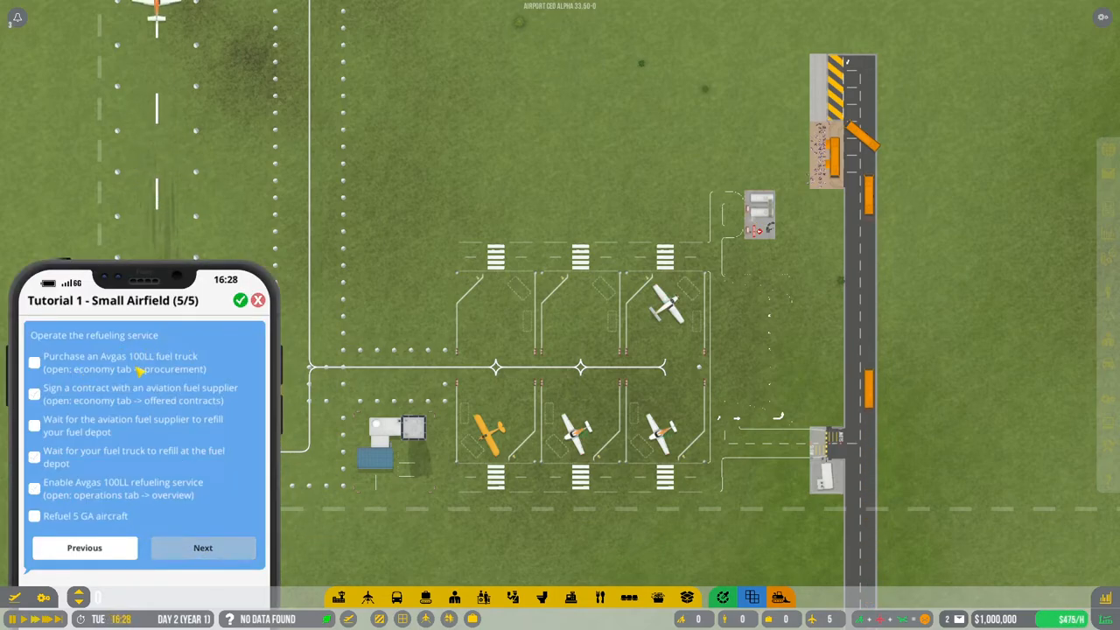
{"action": "left_click", "coordinate": [959, 53]}
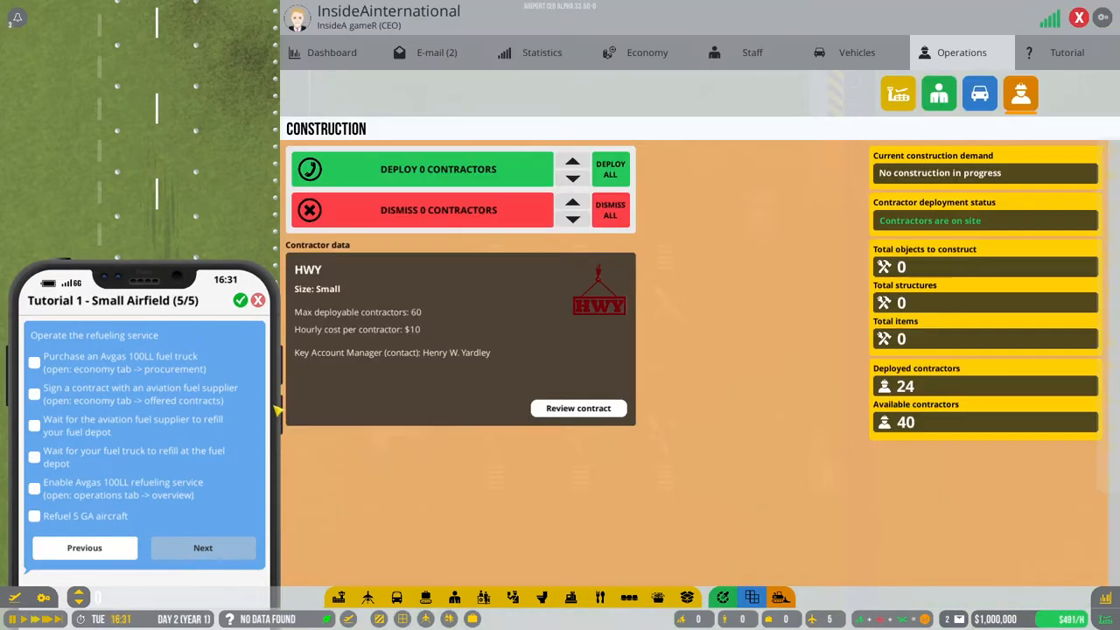
{"action": "left_click", "coordinate": [542, 53]}
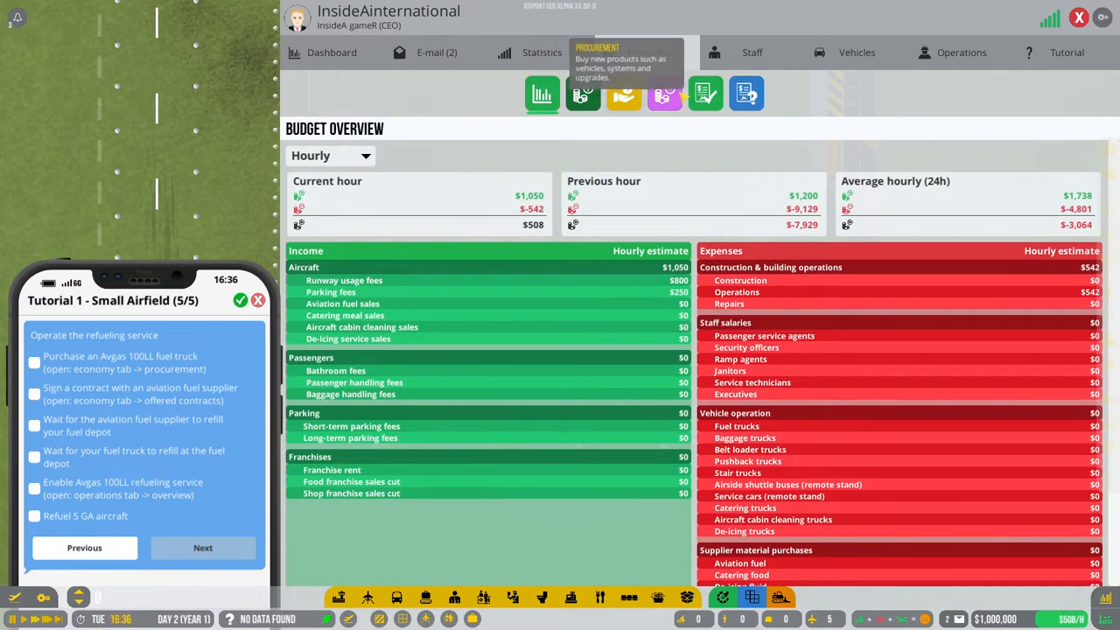
Step: Show the Offered Contracts list under Procurement, where Nature Fuel is listed
{"action": "left_click", "coordinate": [583, 95]}
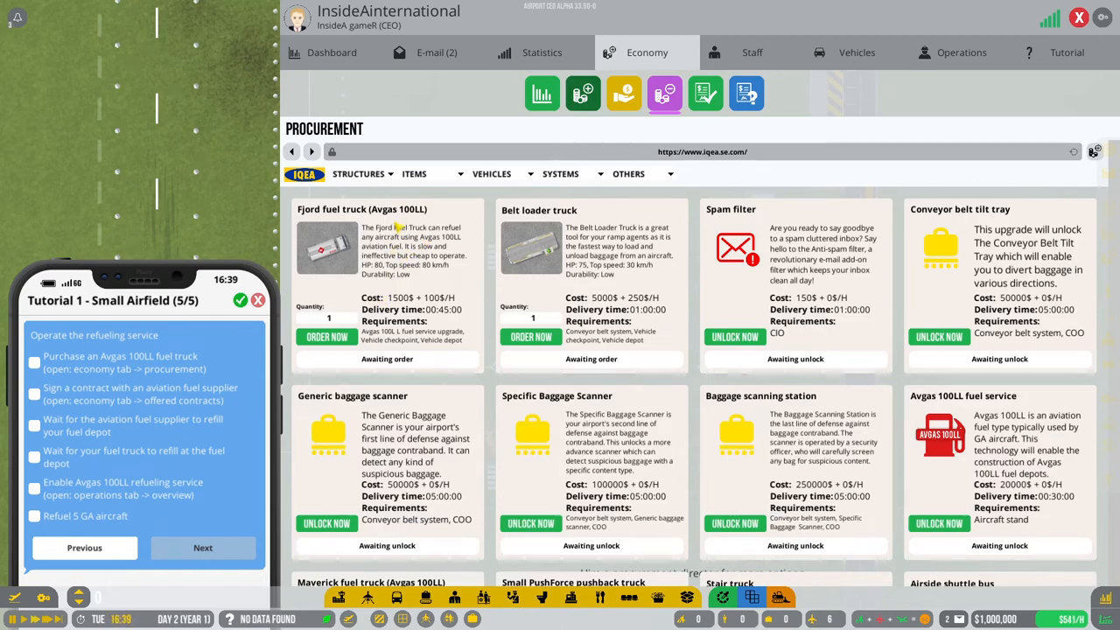
{"action": "left_click", "coordinate": [325, 336]}
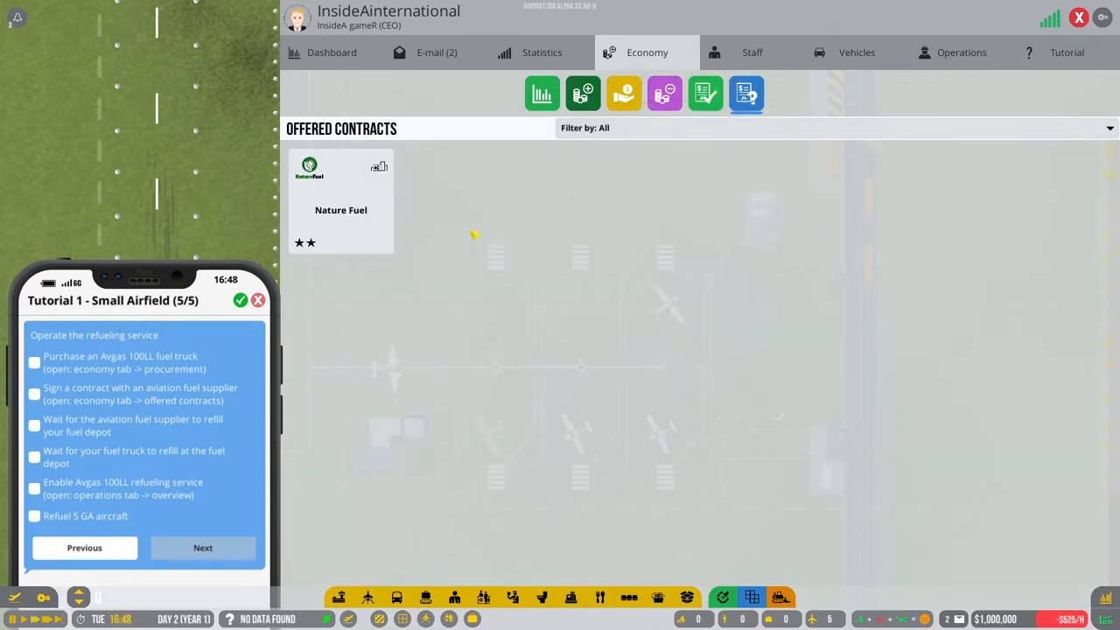
Step: Sign the Nature Fuel aviation fuel supply contract and close the proposal
{"action": "left_click", "coordinate": [339, 202]}
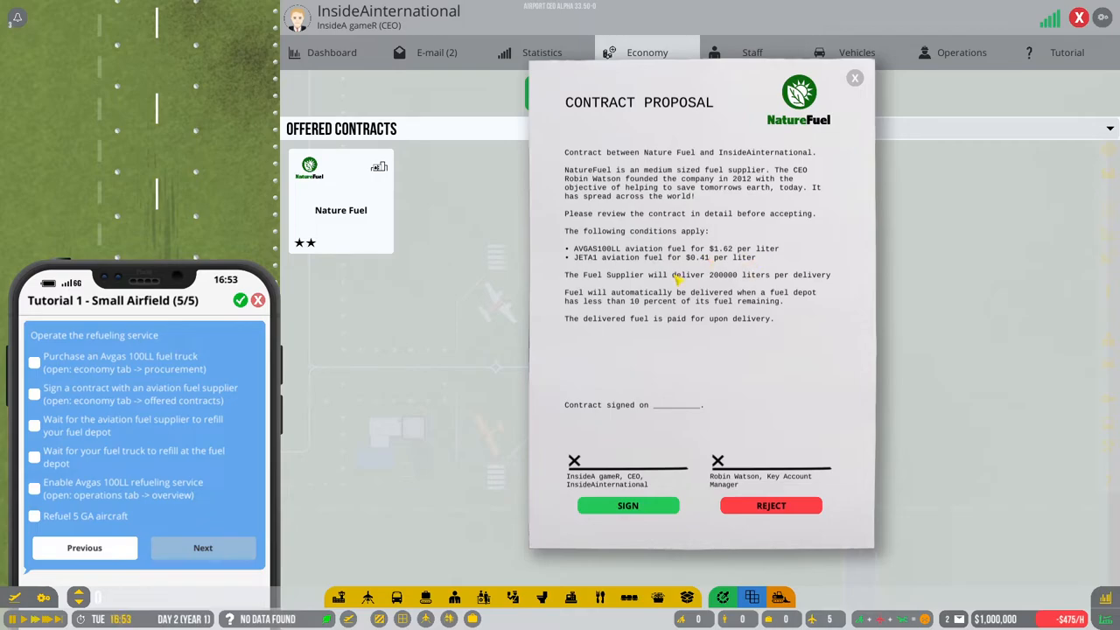
{"action": "left_click", "coordinate": [627, 504]}
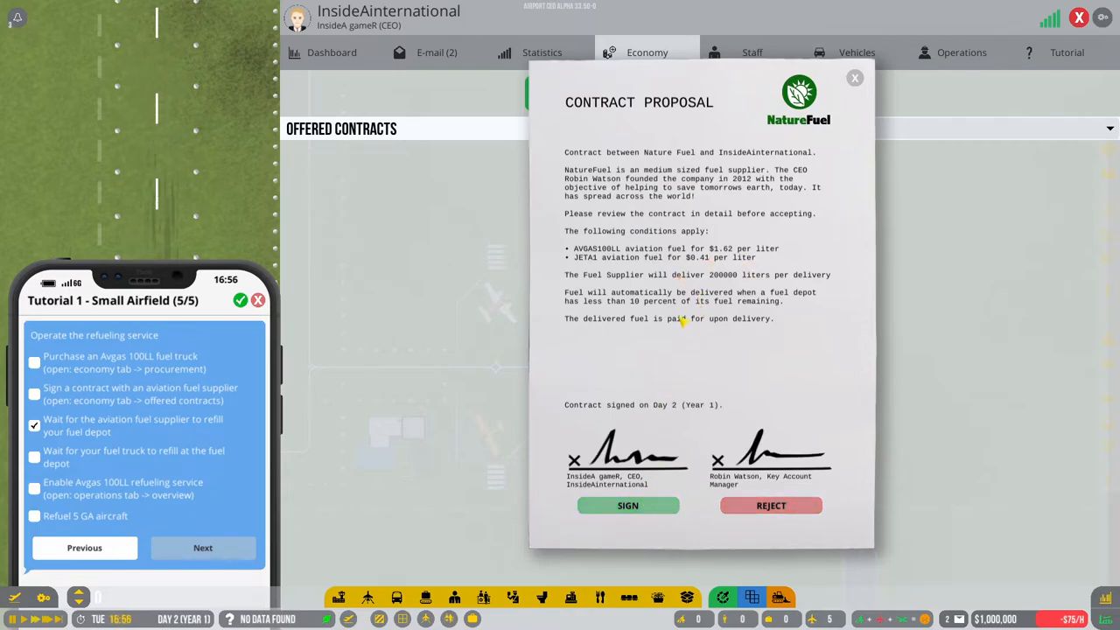
{"action": "left_click", "coordinate": [627, 506]}
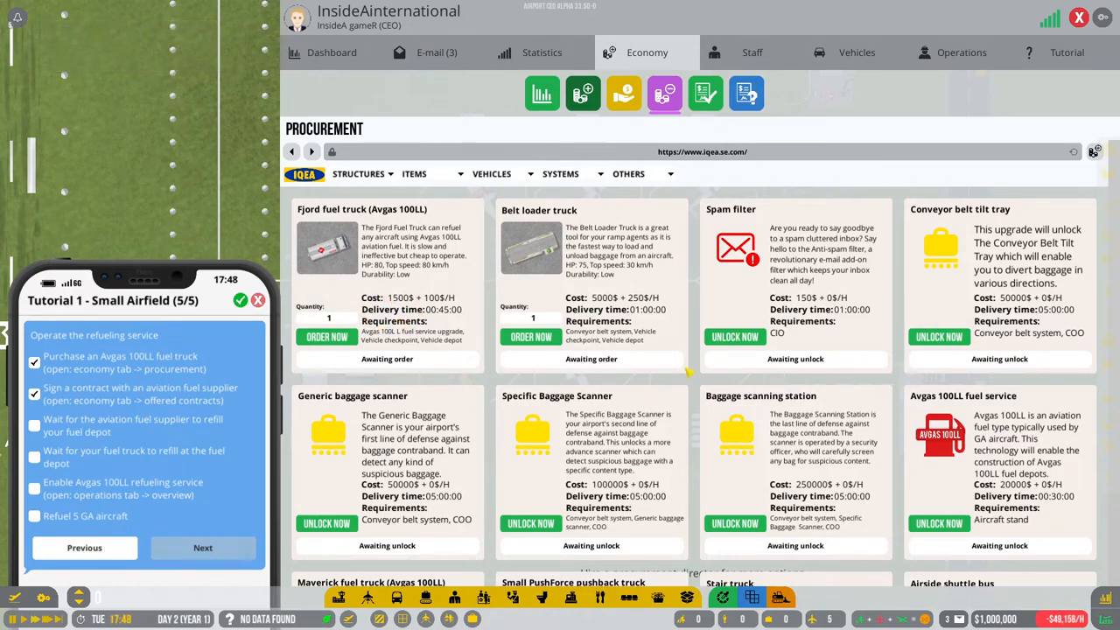
Step: Review the turnaround services in Operations overview, then return to the airfield map
{"action": "left_click", "coordinate": [953, 53]}
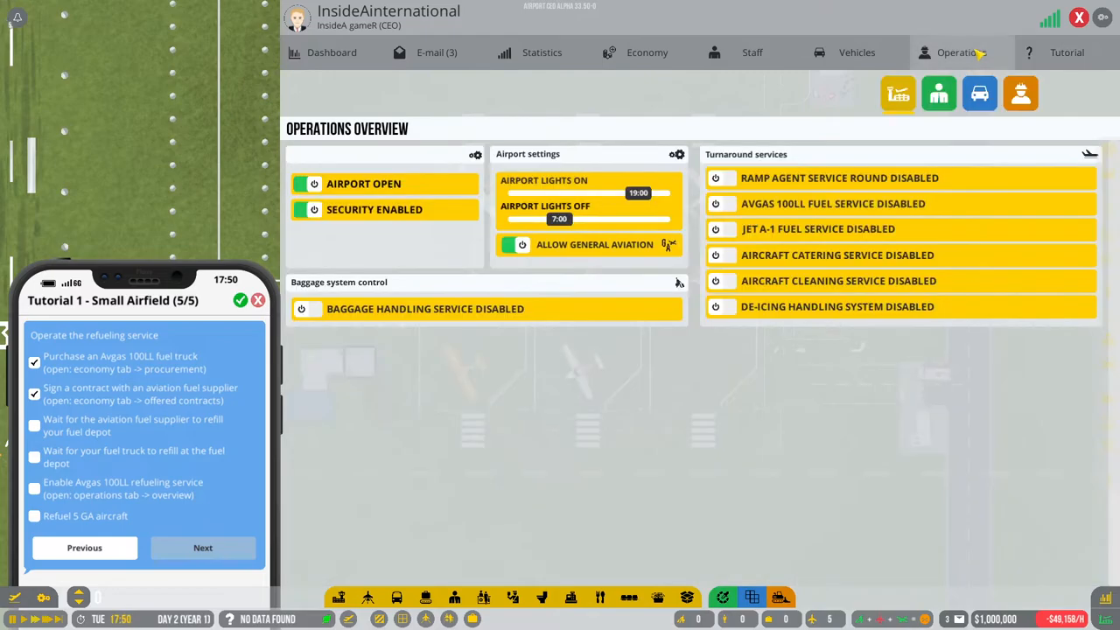
{"action": "left_click", "coordinate": [1019, 94]}
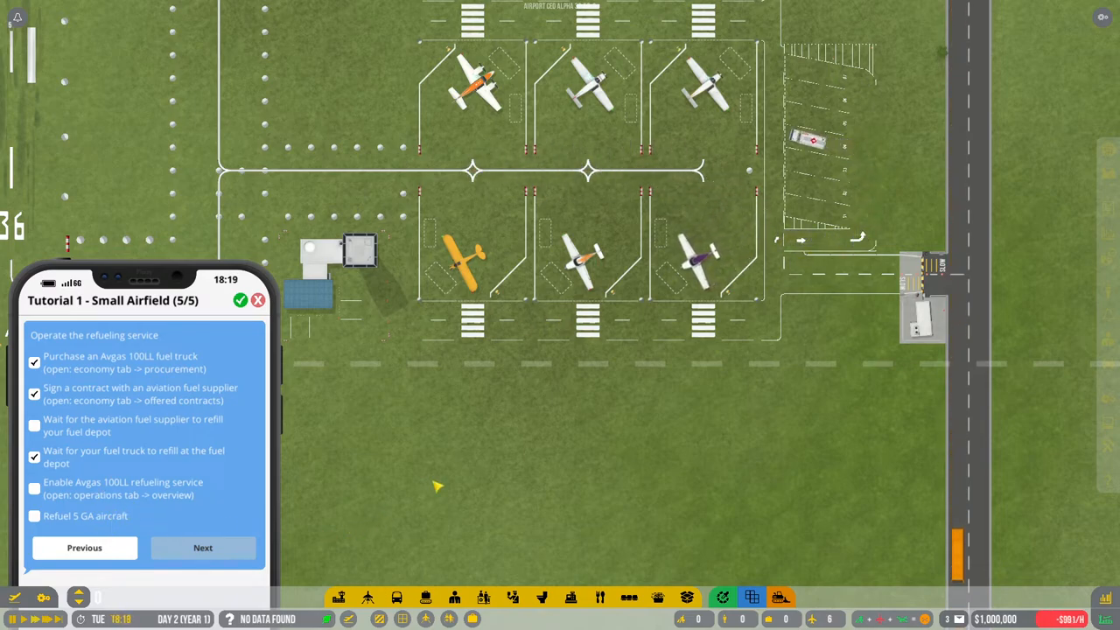
Step: Bring up the Operations overview listing the Avgas 100LL fuel service
{"action": "left_click", "coordinate": [959, 53]}
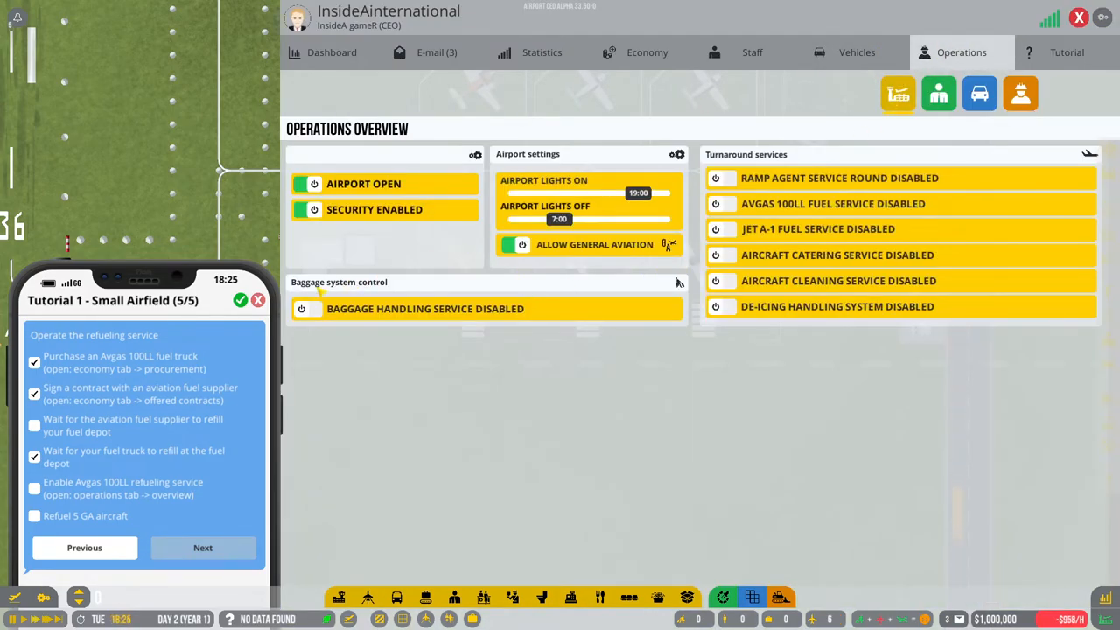
{"action": "mouse_move", "coordinate": [720, 203]}
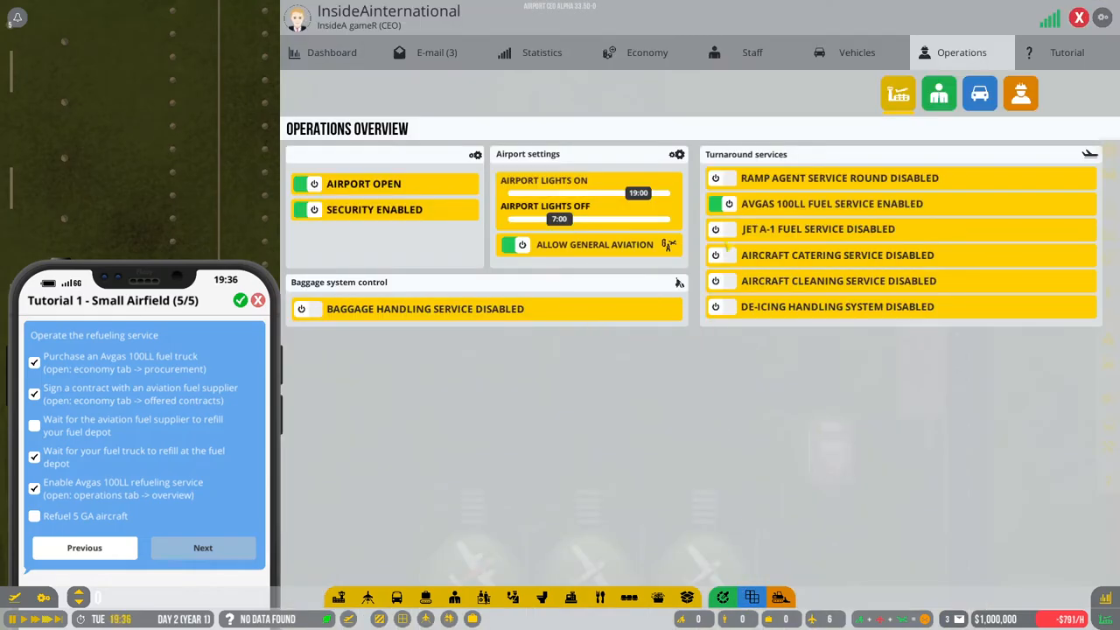
Step: Dismiss all contractors on site from the Construction overview
{"action": "left_click", "coordinate": [1022, 94]}
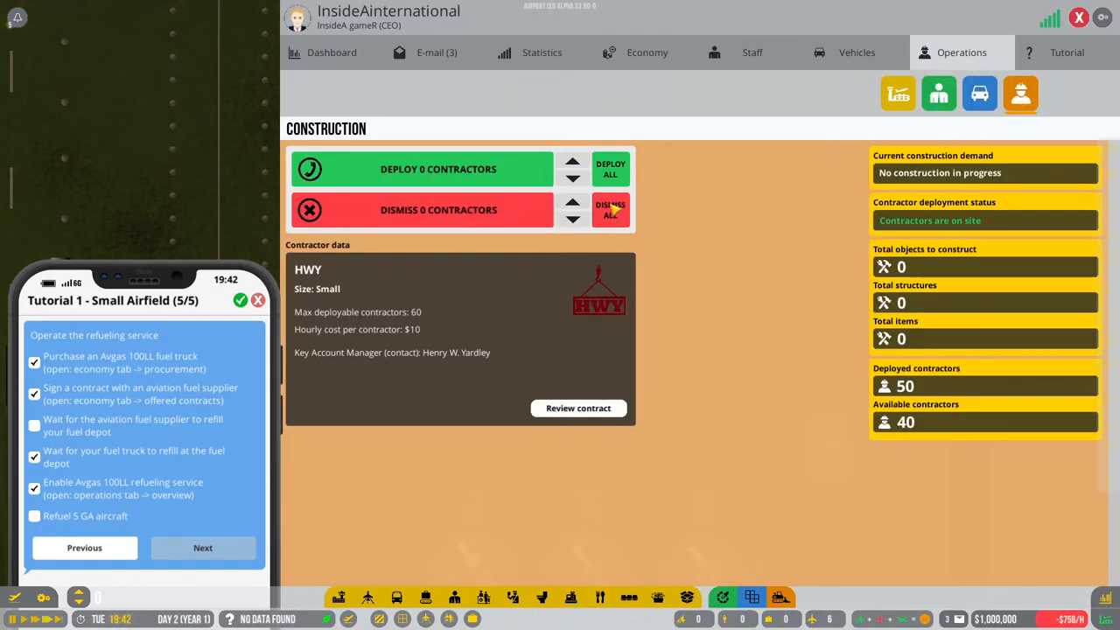
{"action": "left_click", "coordinate": [609, 210]}
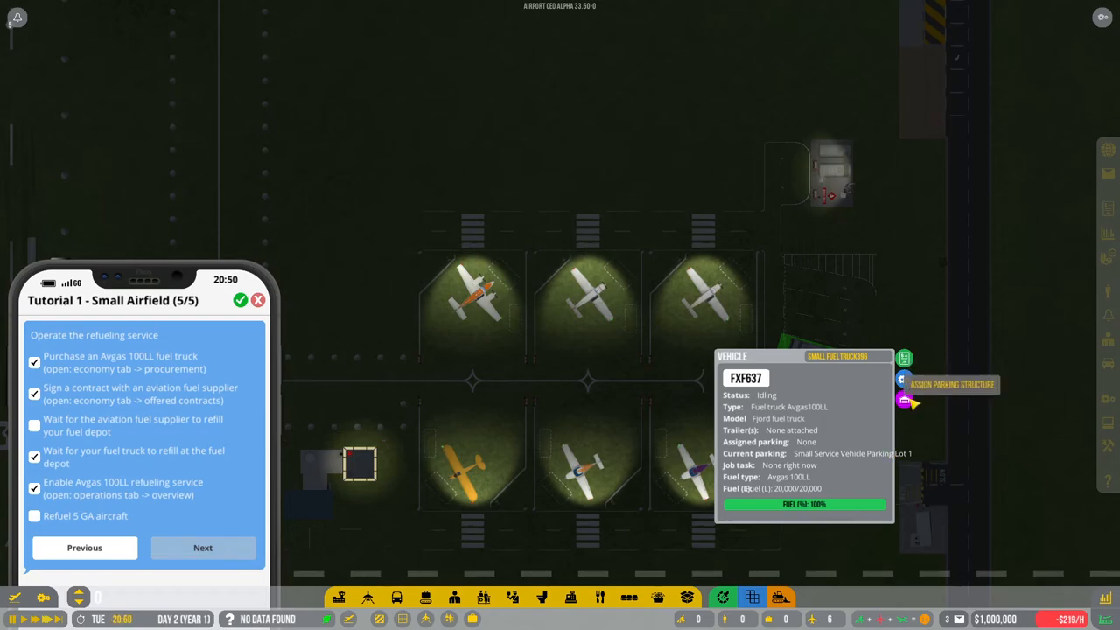
{"action": "mouse_move", "coordinate": [917, 296]}
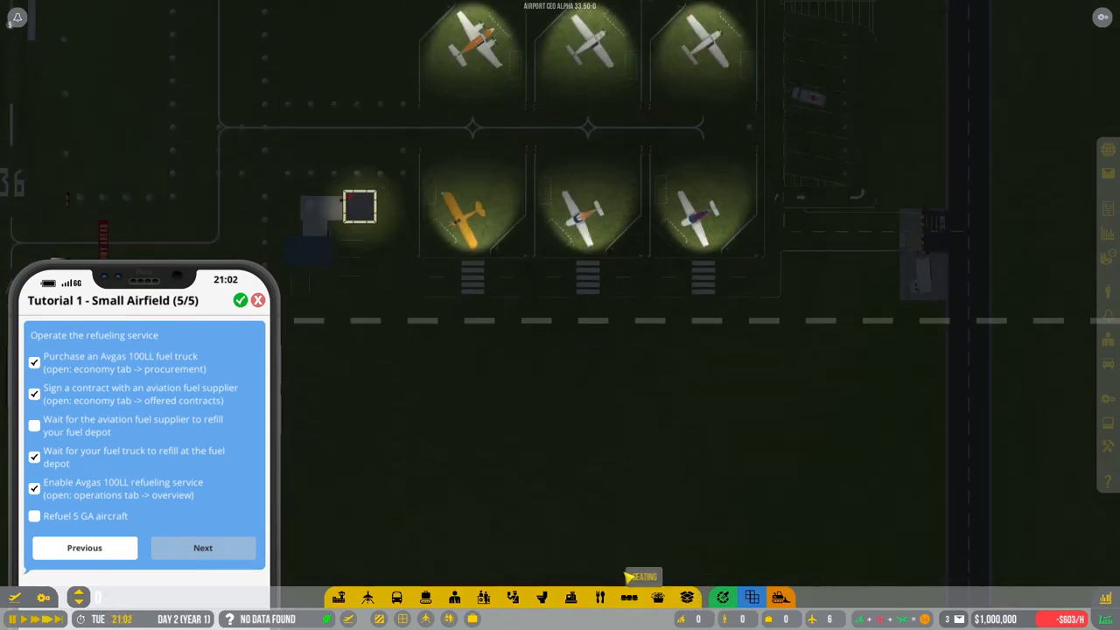
Step: Inspect the fuel truck while 5 GA aircraft refuel, then advance to the Regional Airport terminal tasks
{"action": "left_click", "coordinate": [84, 620]}
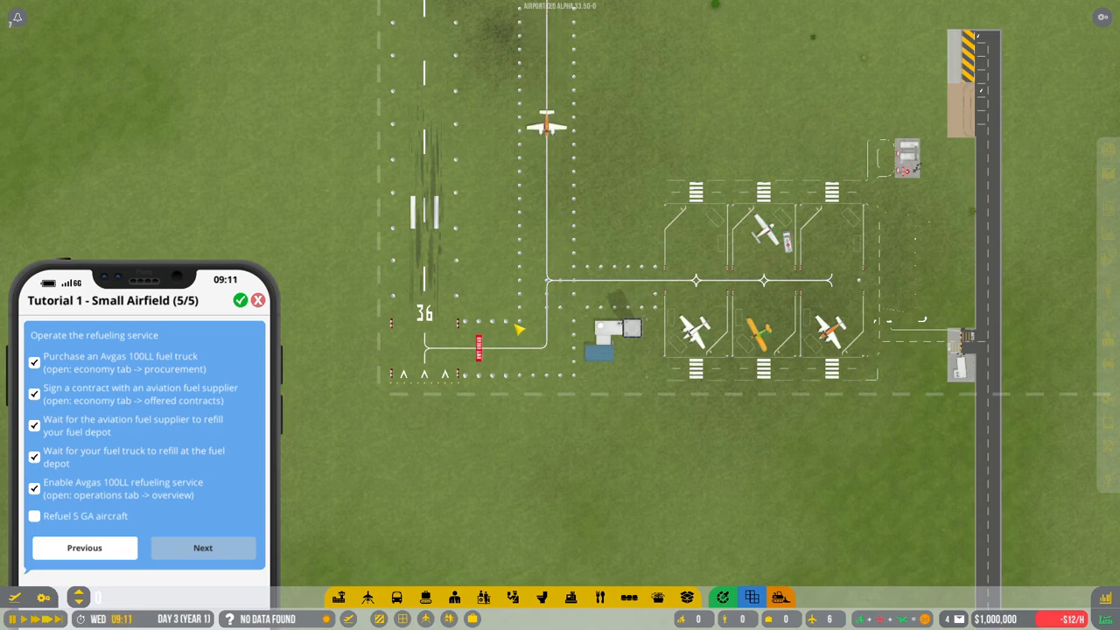
{"action": "left_click", "coordinate": [203, 548]}
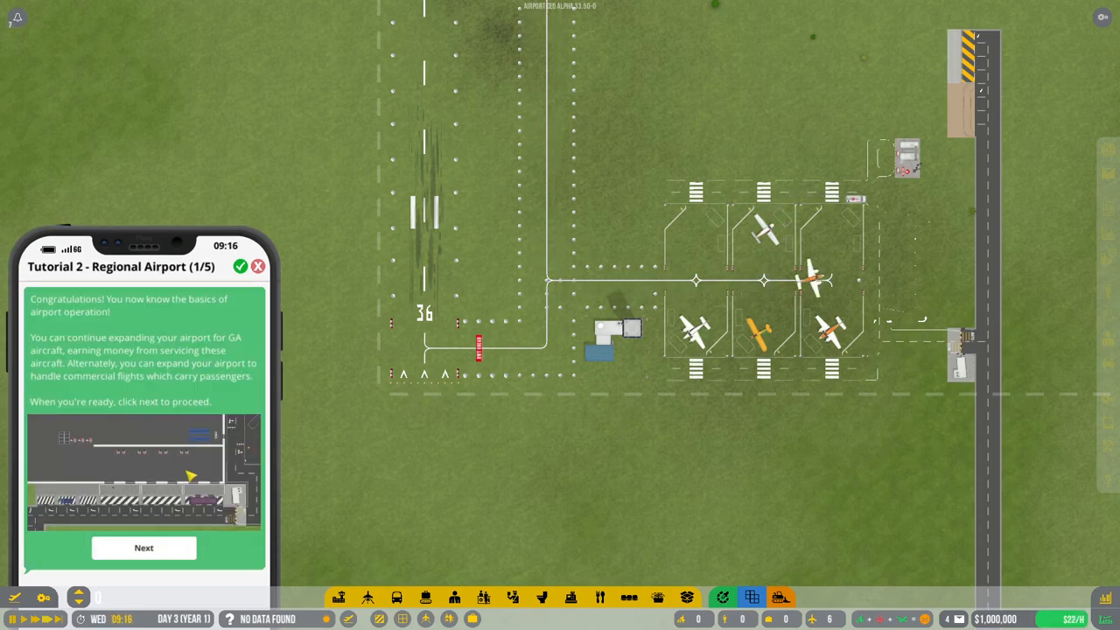
{"action": "left_click", "coordinate": [144, 548]}
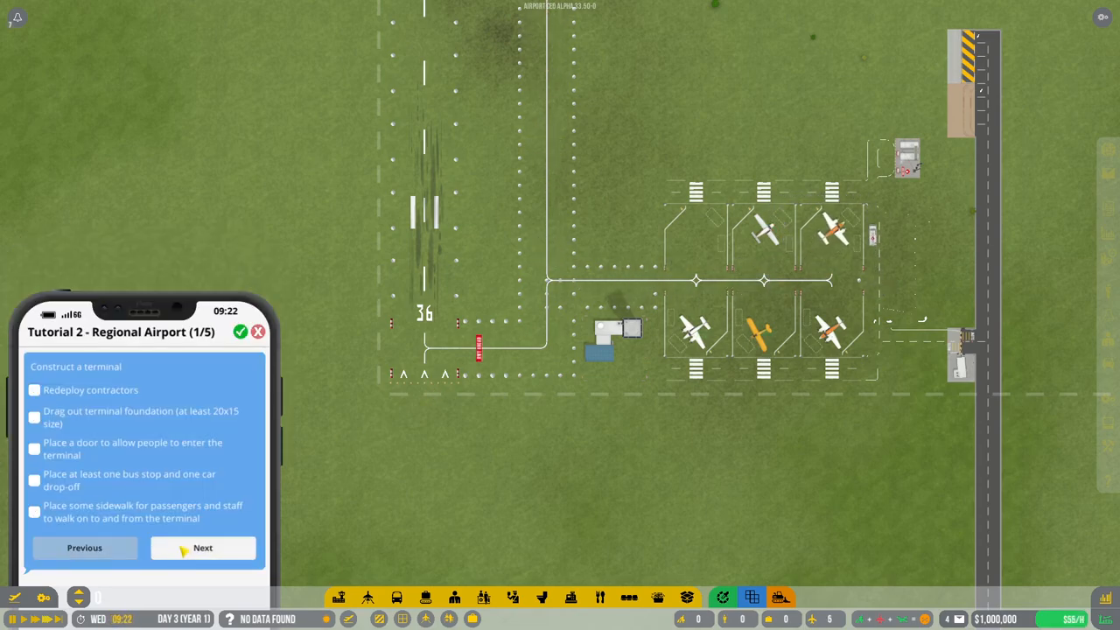